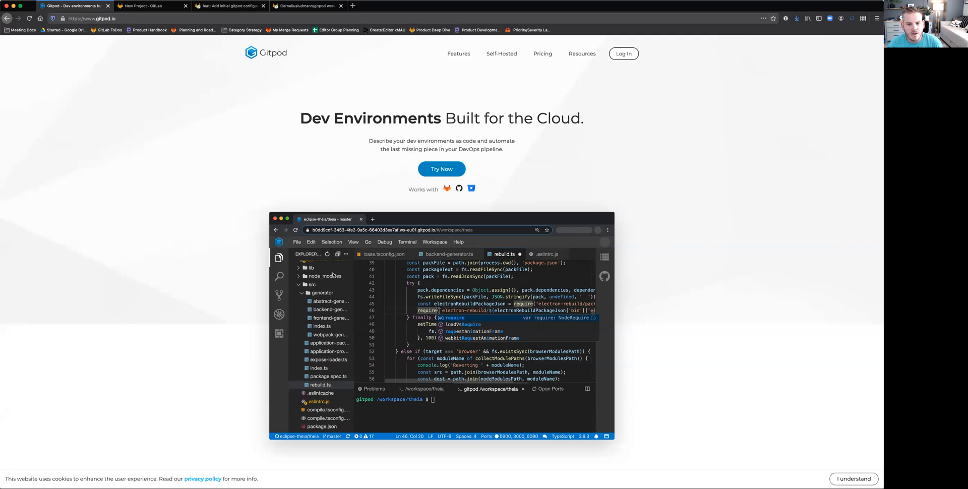
{"action": "mouse_move", "coordinate": [362, 291]}
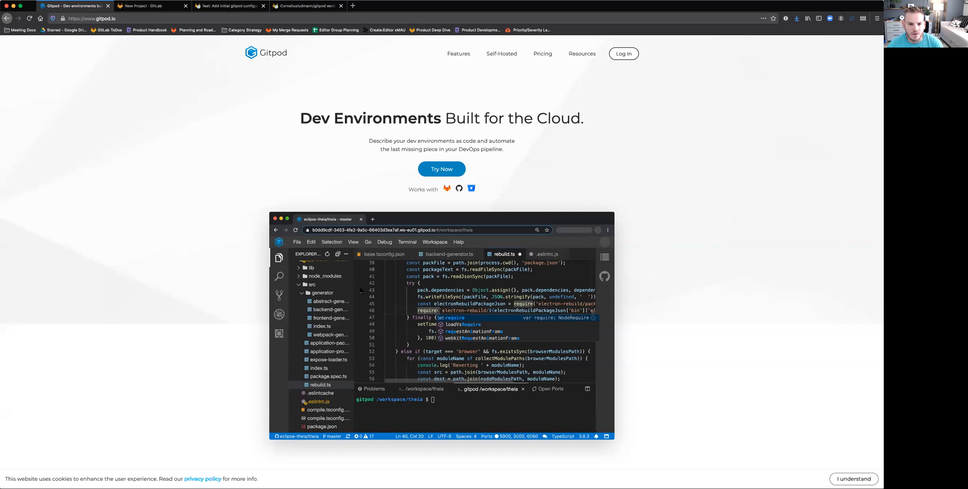
{"action": "mouse_move", "coordinate": [214, 165]}
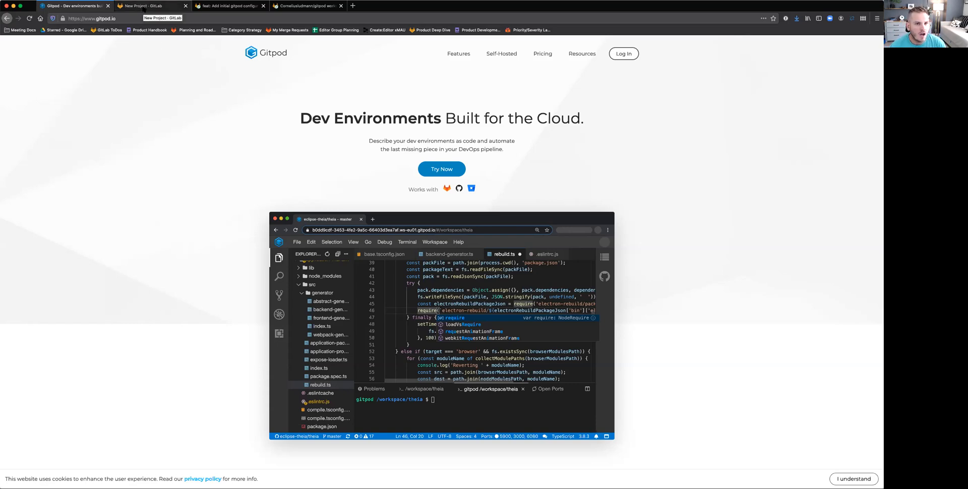
Browse the built-in template list down to the Gitpod/Spring Petclinic template.
{"action": "left_click", "coordinate": [148, 6]}
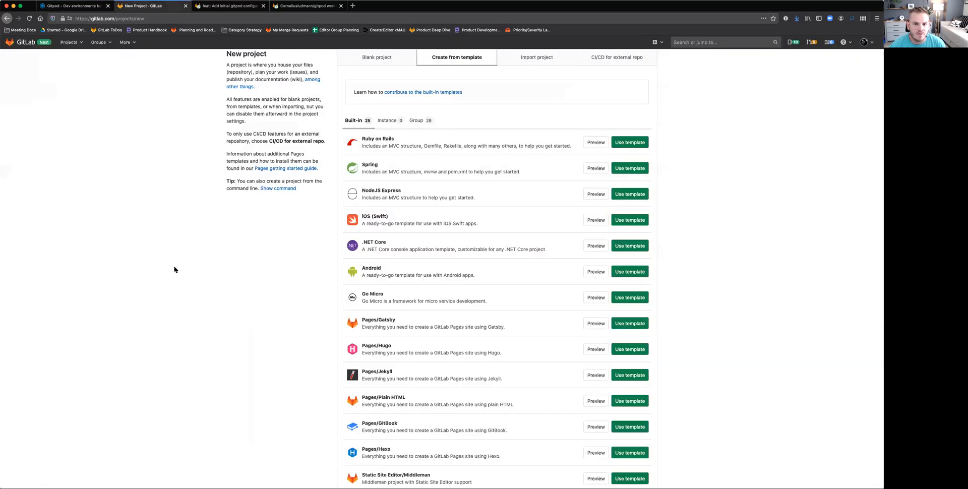
{"action": "scroll", "scroll_direction": "down", "scroll_amount": 3}
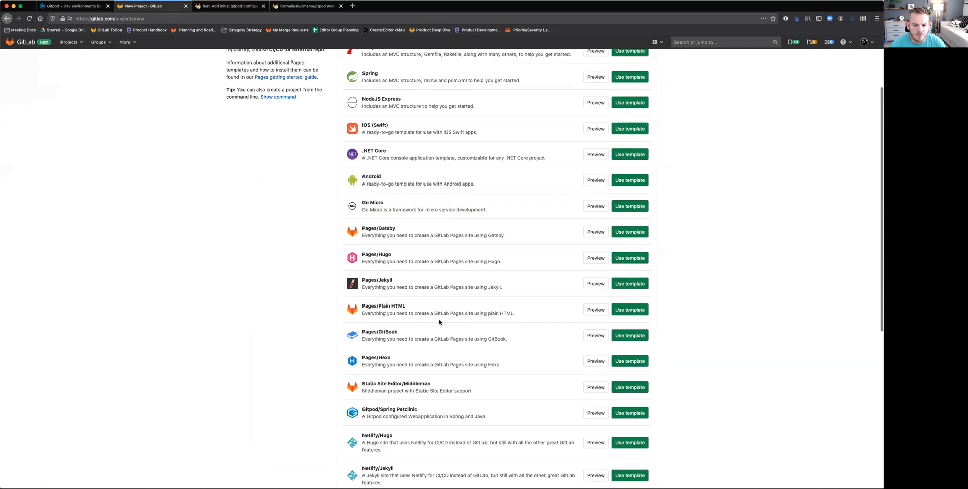
{"action": "scroll", "scroll_direction": "down", "scroll_amount": 3}
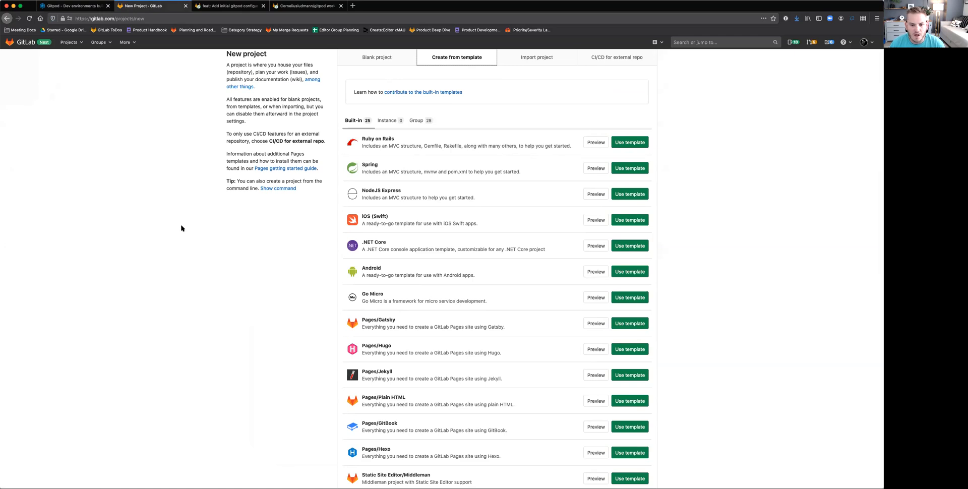
{"action": "mouse_move", "coordinate": [397, 248]}
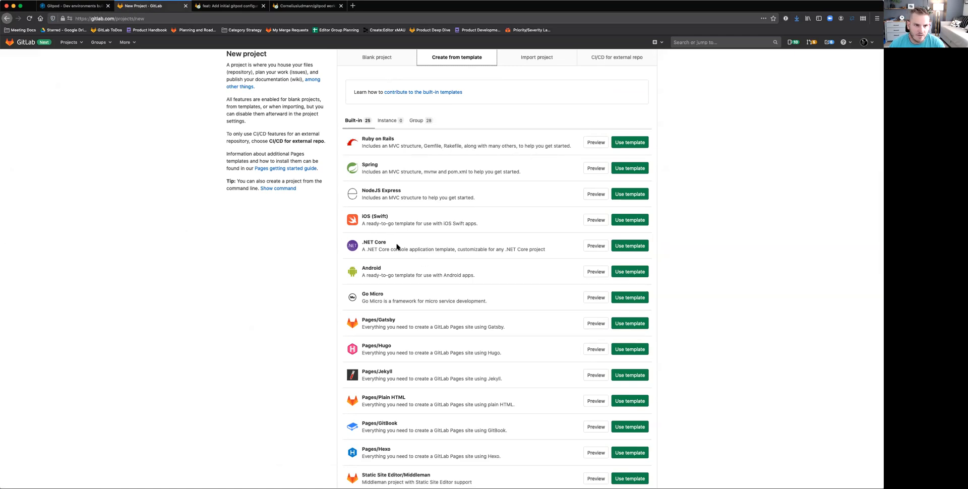
{"action": "scroll", "scroll_direction": "down", "scroll_amount": 3}
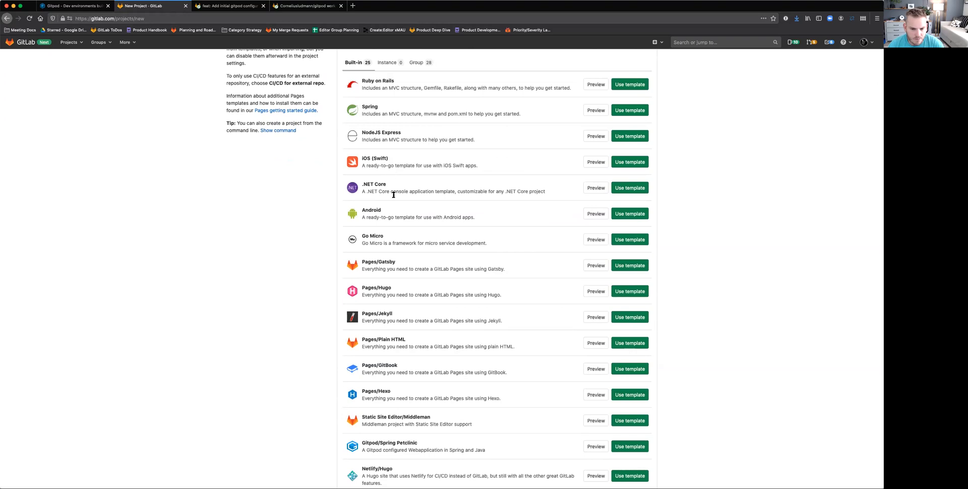
{"action": "scroll", "scroll_direction": "down", "scroll_amount": 3}
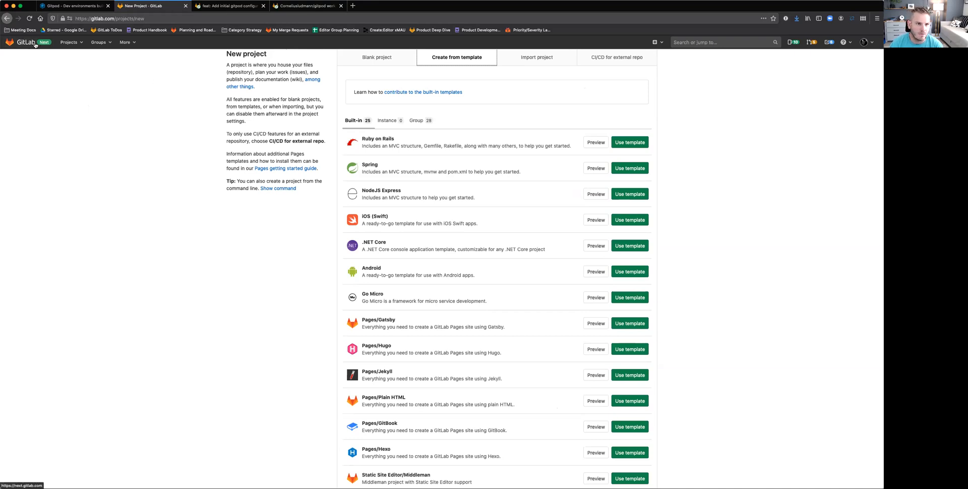
{"action": "scroll", "scroll_direction": "down", "scroll_amount": 3}
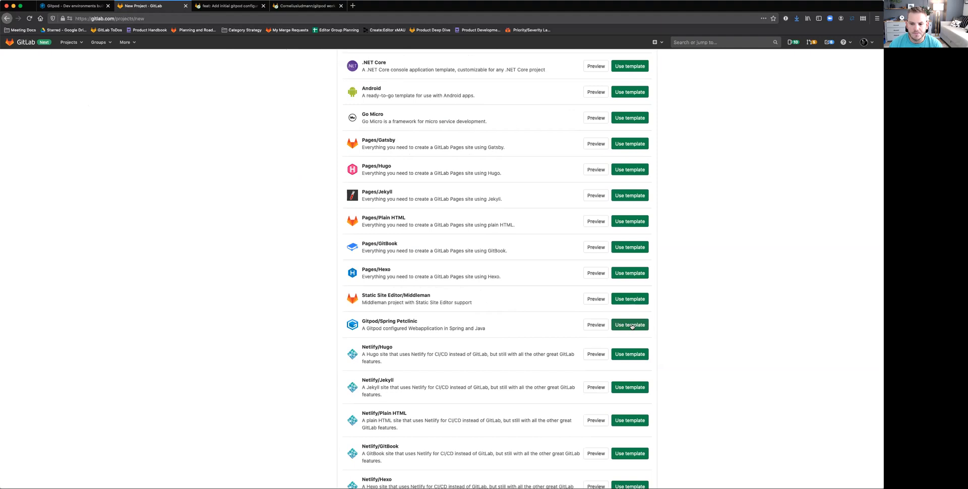
Create public project gitpod-demo-three from the Gitpod/Spring Petclinic template.
{"action": "left_click", "coordinate": [629, 324]}
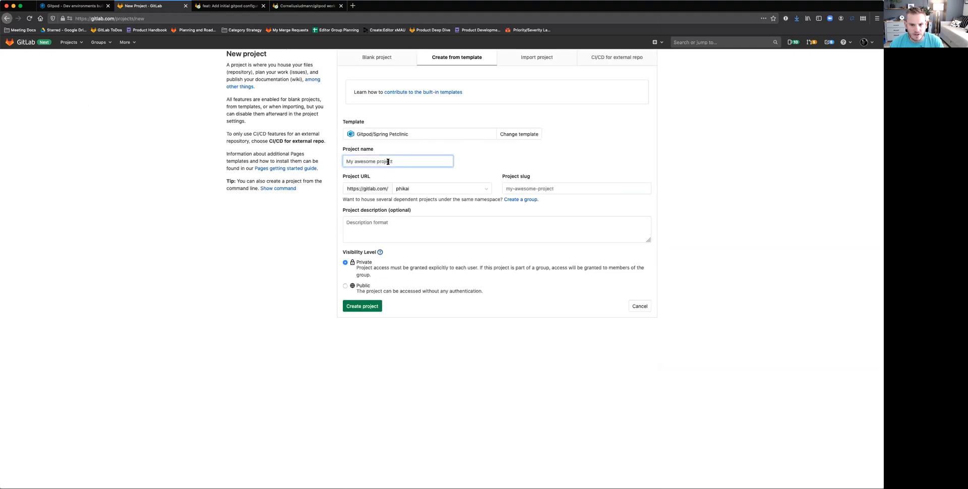
{"action": "type", "text": "gitp"}
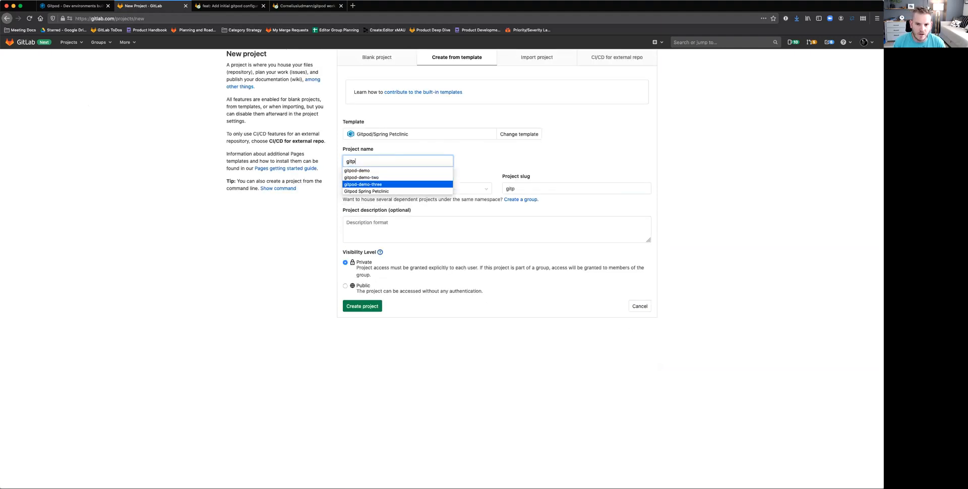
{"action": "left_click", "coordinate": [363, 183]}
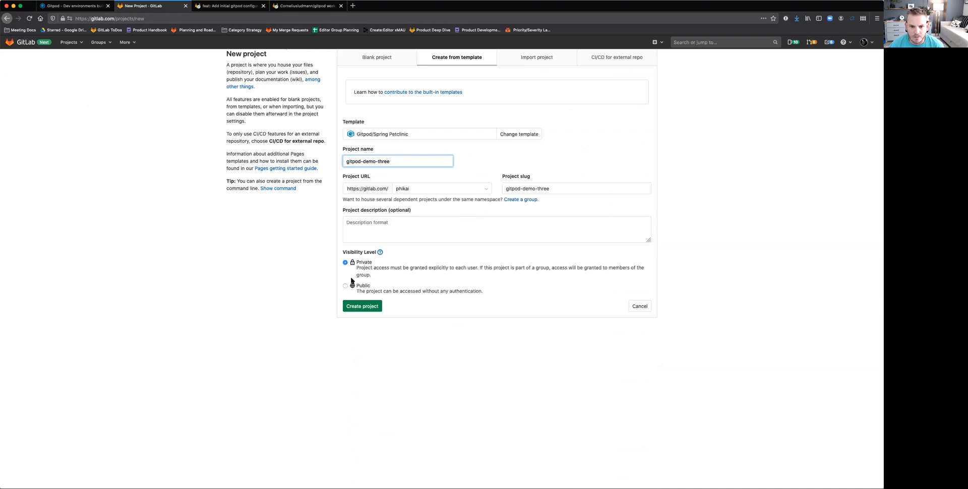
{"action": "left_click", "coordinate": [345, 286]}
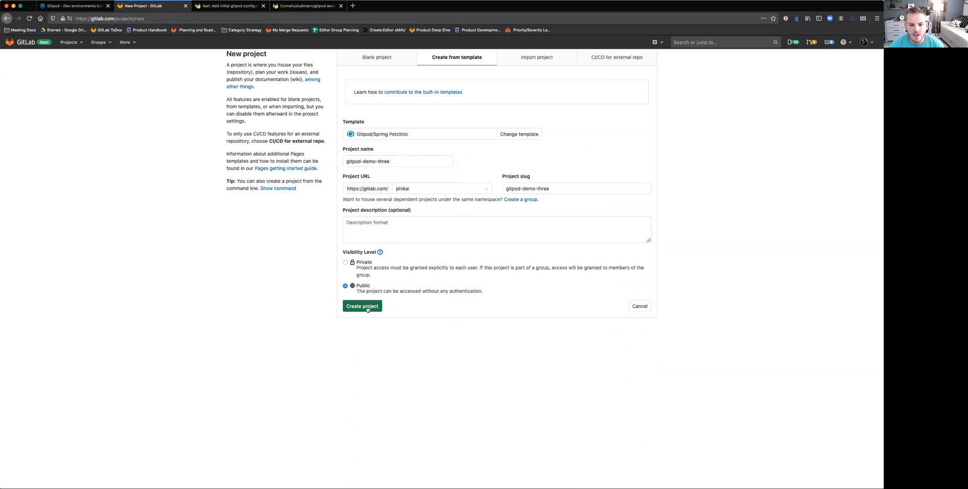
{"action": "left_click", "coordinate": [362, 307]}
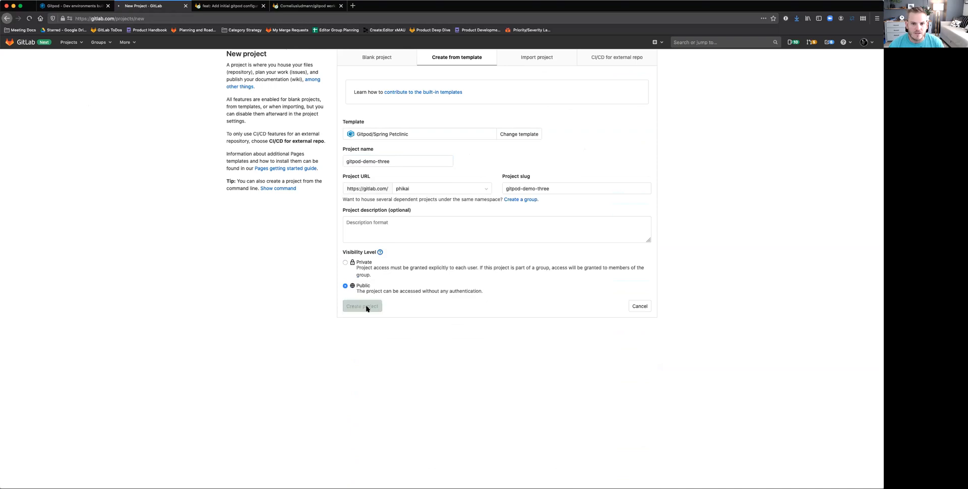
{"action": "left_click", "coordinate": [362, 305]}
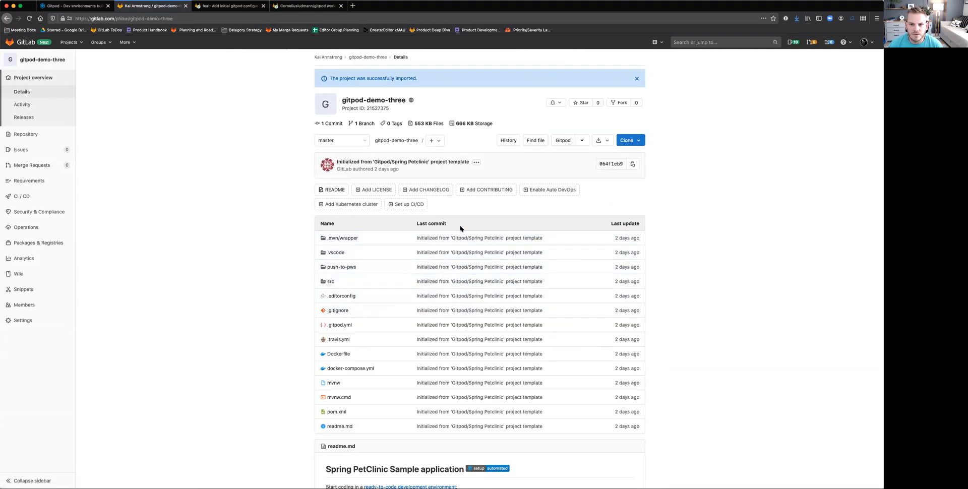
{"action": "mouse_move", "coordinate": [563, 140]}
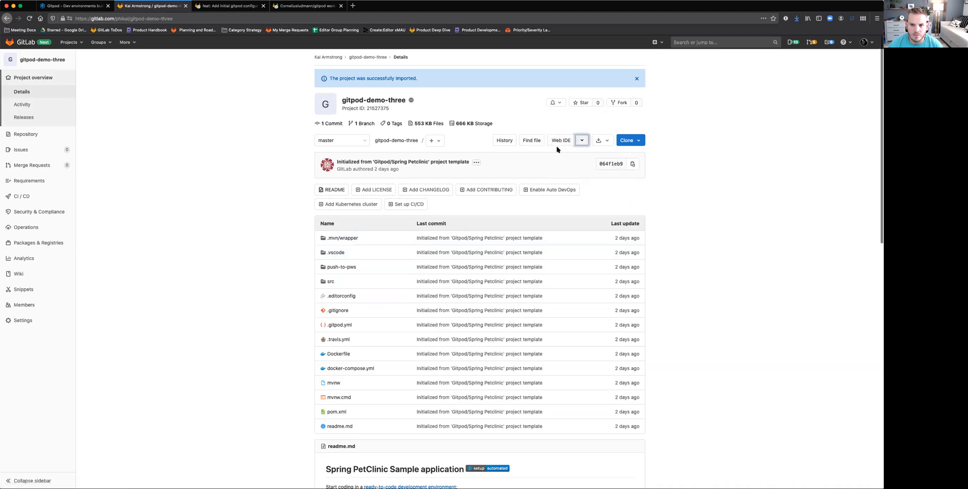
Select Gitpod as the Web IDE launch option and show the repository's file listing.
{"action": "left_click", "coordinate": [581, 140]}
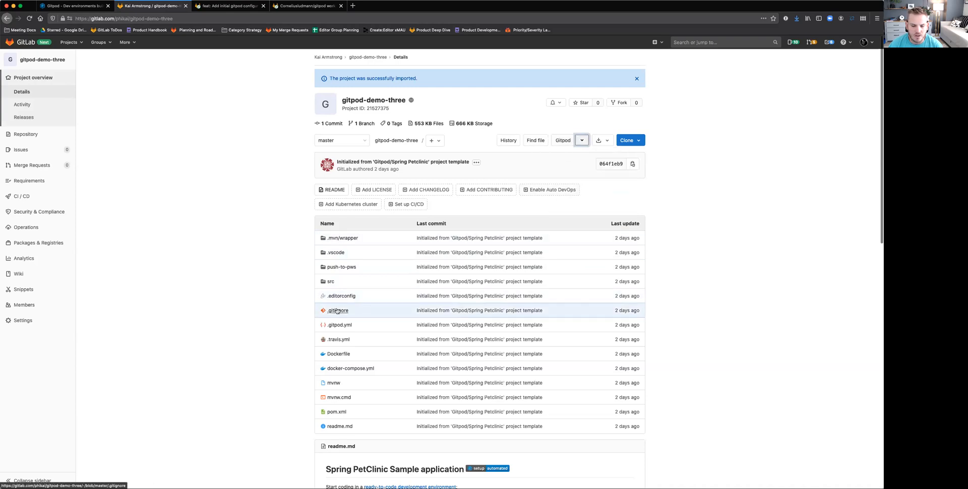
{"action": "scroll", "scroll_direction": "down", "scroll_amount": 3}
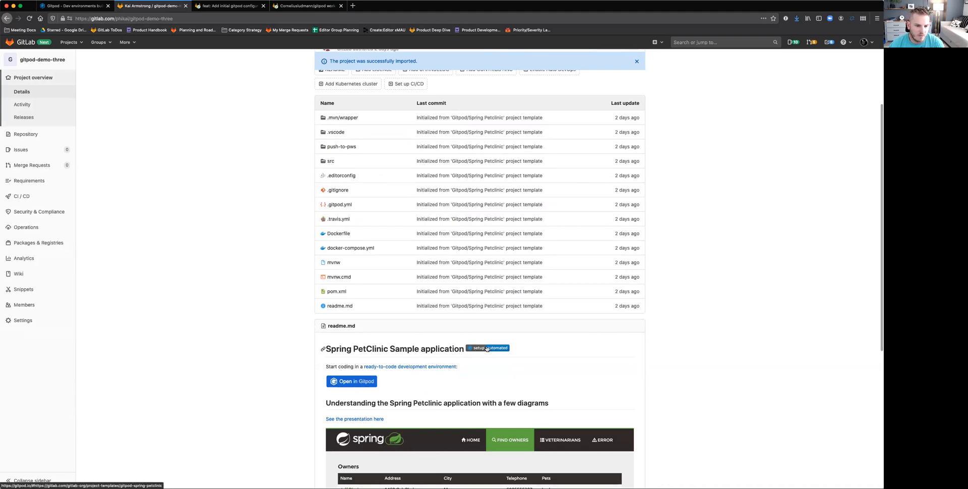
{"action": "mouse_move", "coordinate": [355, 259]}
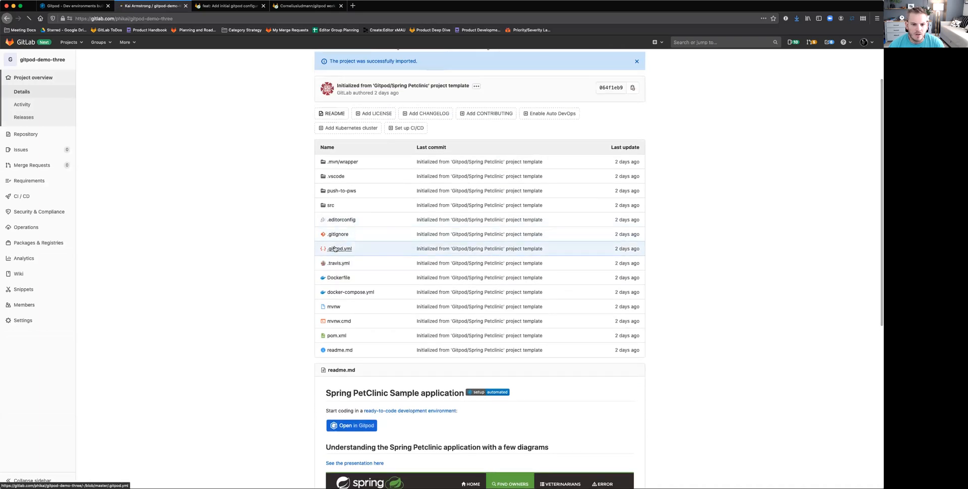
{"action": "left_click", "coordinate": [340, 248]}
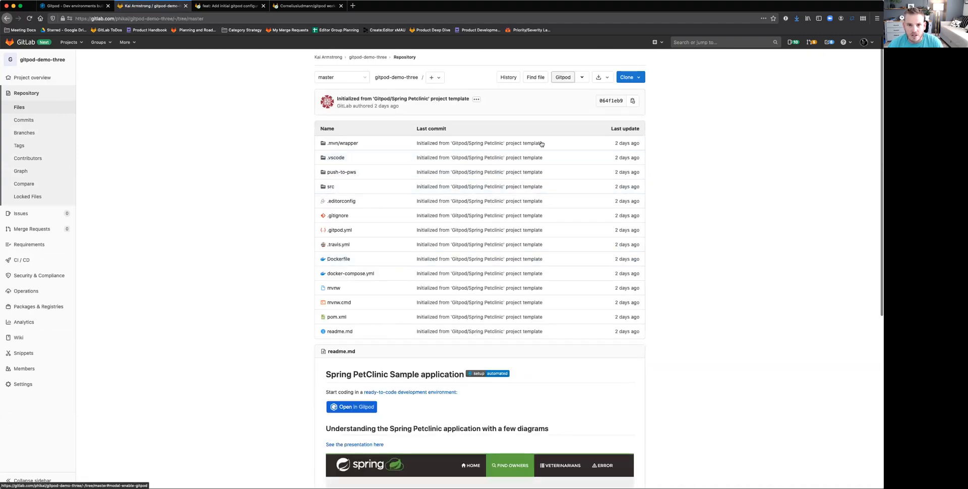
{"action": "mouse_move", "coordinate": [563, 77]}
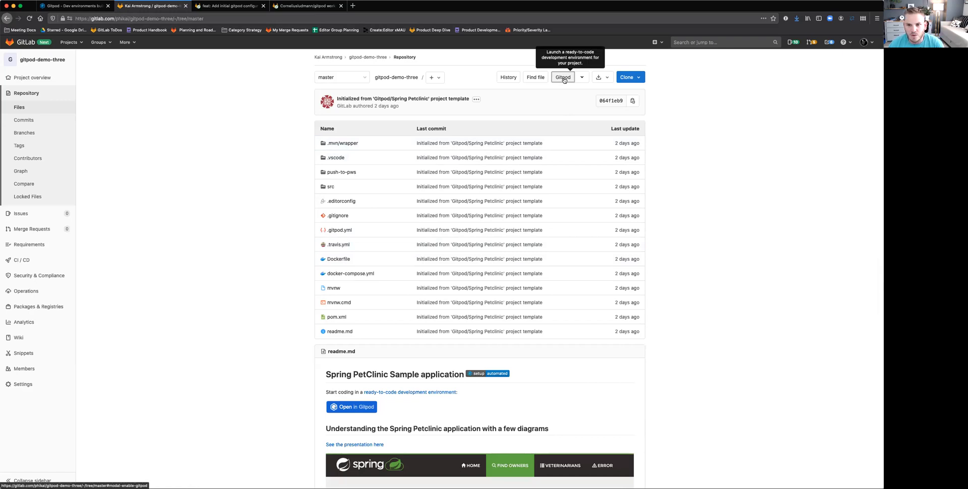
Confirm enabling the Gitpod integration in the GitLab user profile.
{"action": "left_click", "coordinate": [563, 77]}
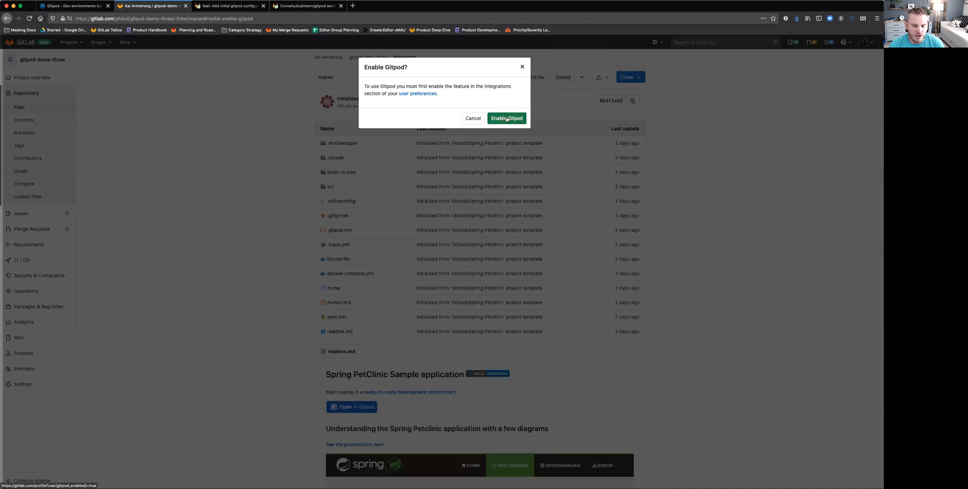
{"action": "left_click", "coordinate": [506, 118]}
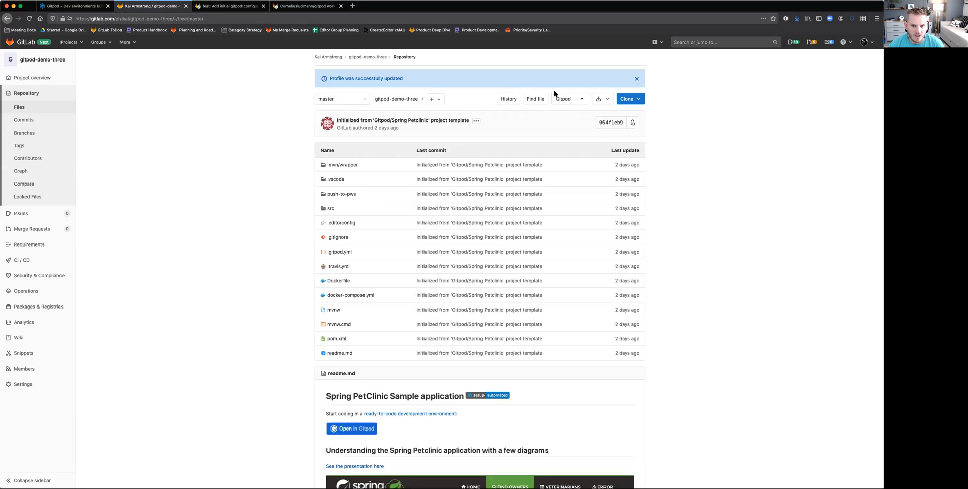
{"action": "mouse_move", "coordinate": [563, 99]}
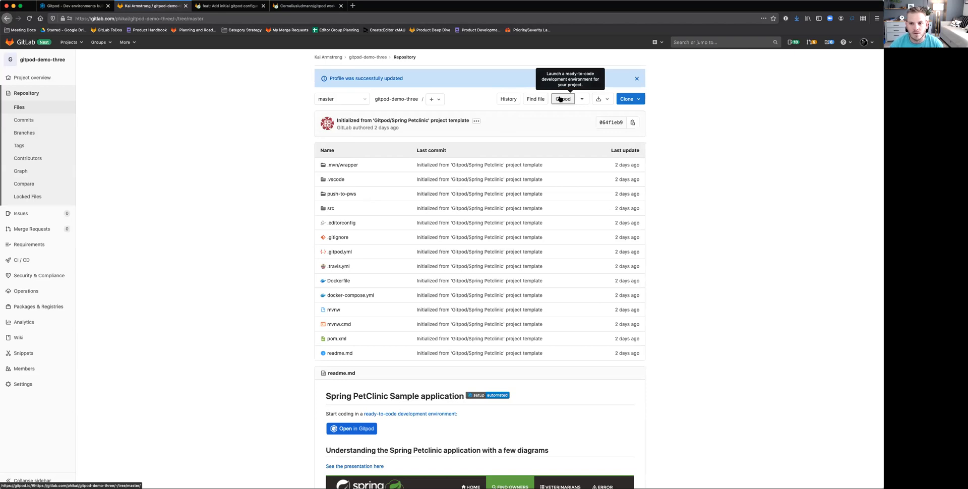
Launch a Gitpod workspace for gitpod-demo-three and read through readme.md while Maven builds.
{"action": "left_click", "coordinate": [563, 99]}
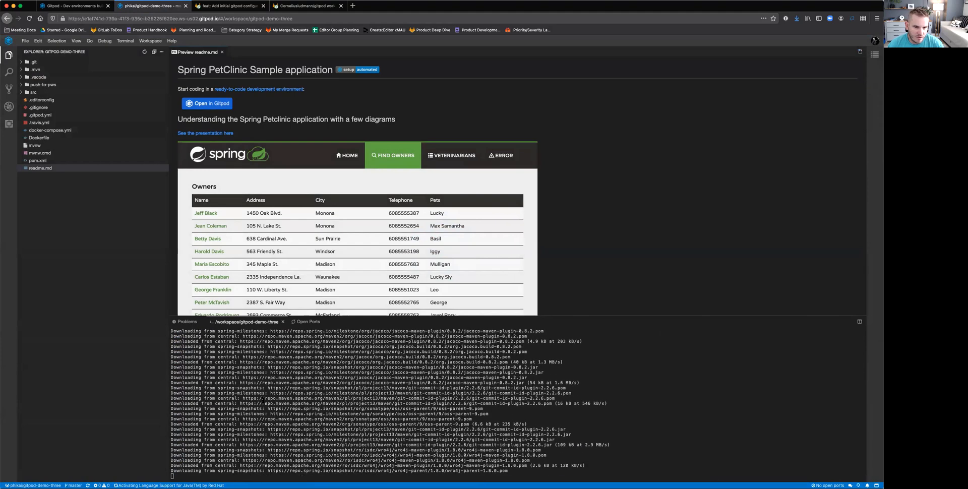
{"action": "scroll", "scroll_direction": "down", "scroll_amount": 3}
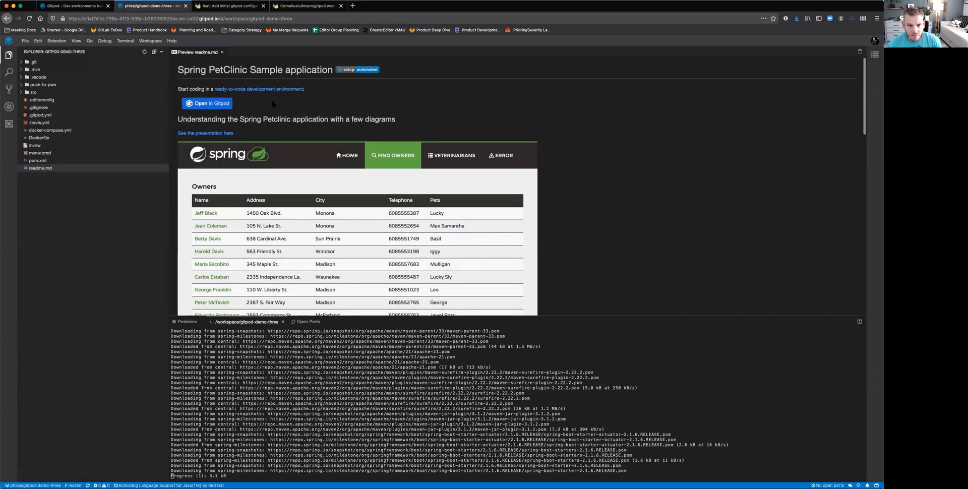
{"action": "scroll", "scroll_direction": "down", "scroll_amount": 3}
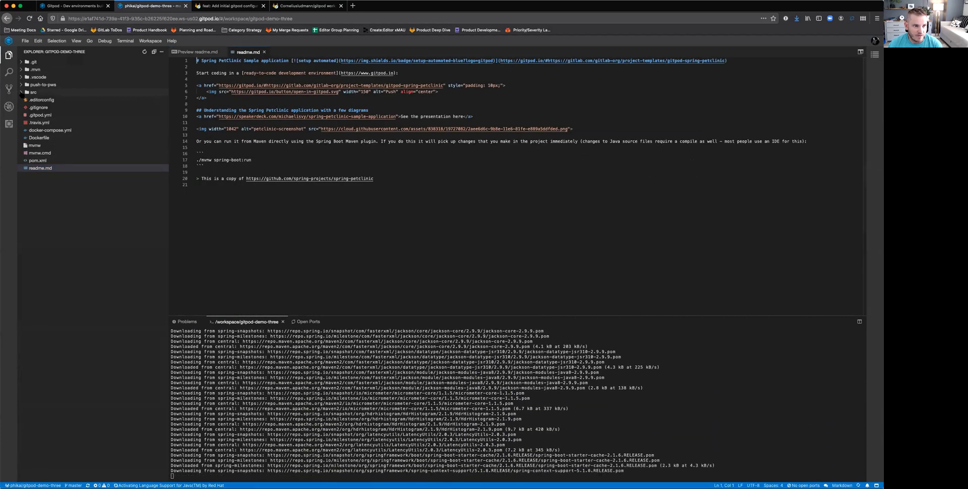
View wro.properties and src/main/less/header.less in the editor, then return to readme.md.
{"action": "left_click", "coordinate": [33, 91]}
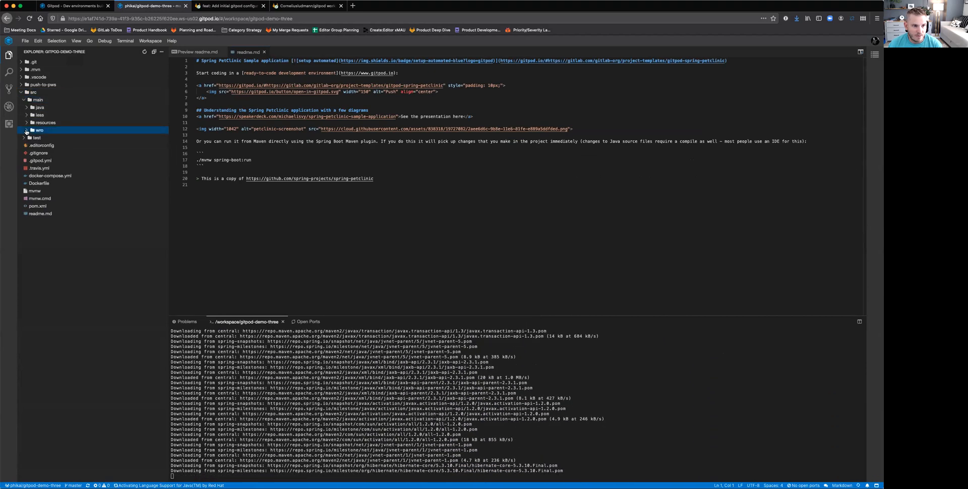
{"action": "left_click", "coordinate": [39, 130]}
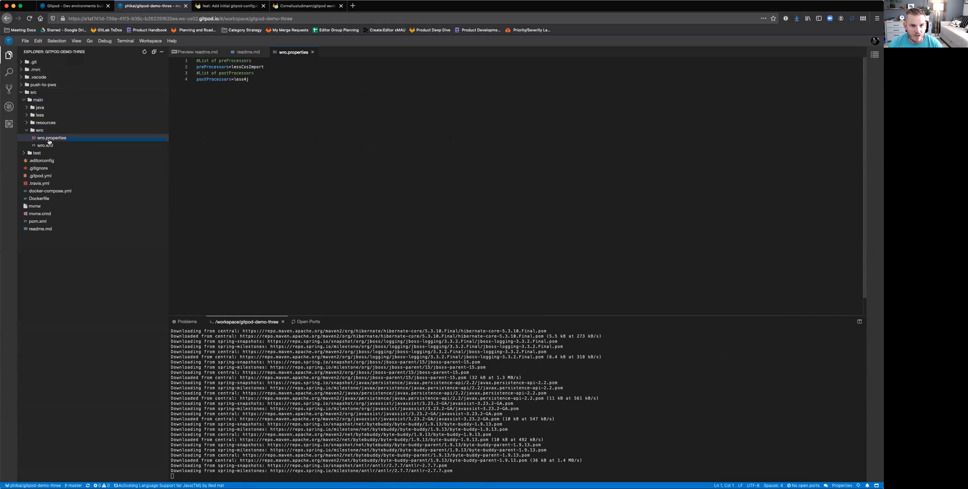
{"action": "left_click", "coordinate": [39, 115]}
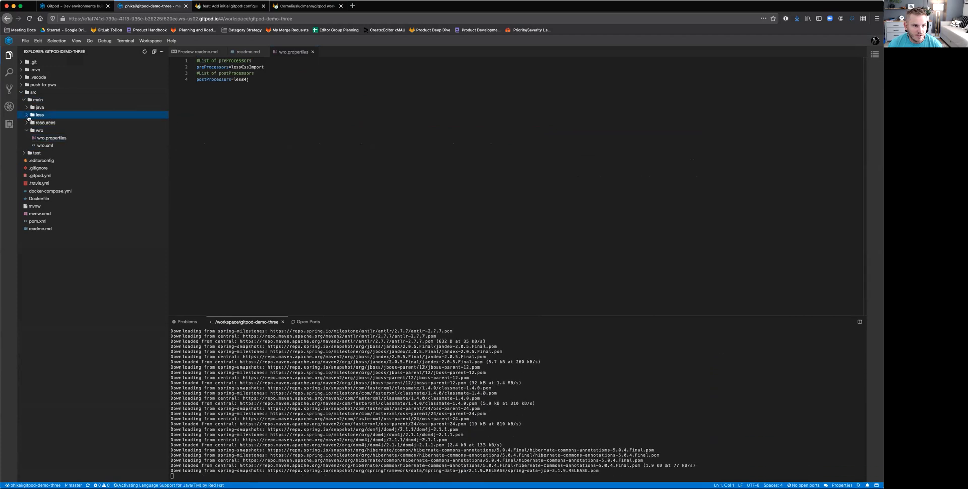
{"action": "left_click", "coordinate": [39, 115]}
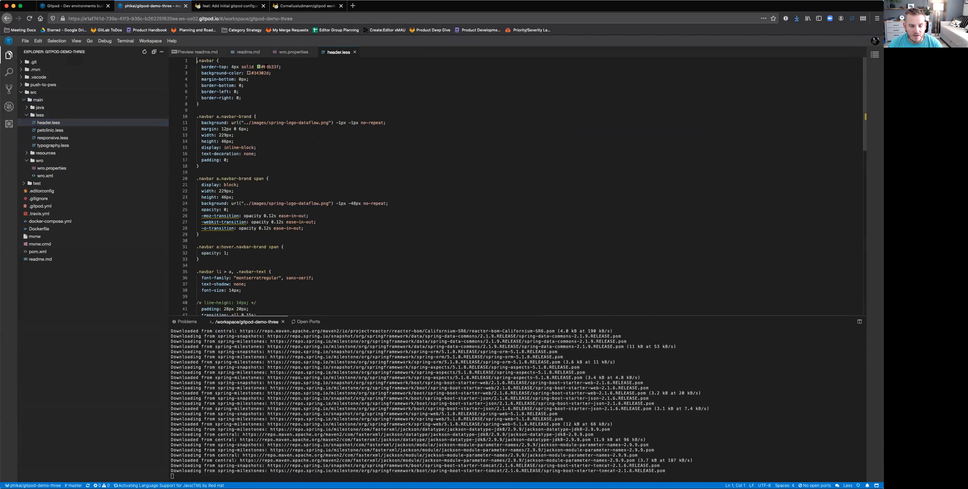
{"action": "scroll", "scroll_direction": "down", "scroll_amount": 3}
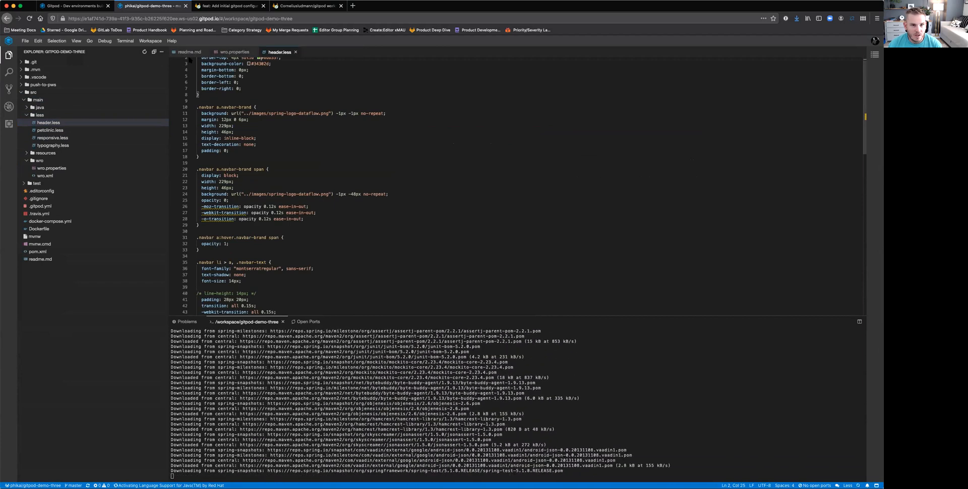
{"action": "left_click", "coordinate": [189, 52]}
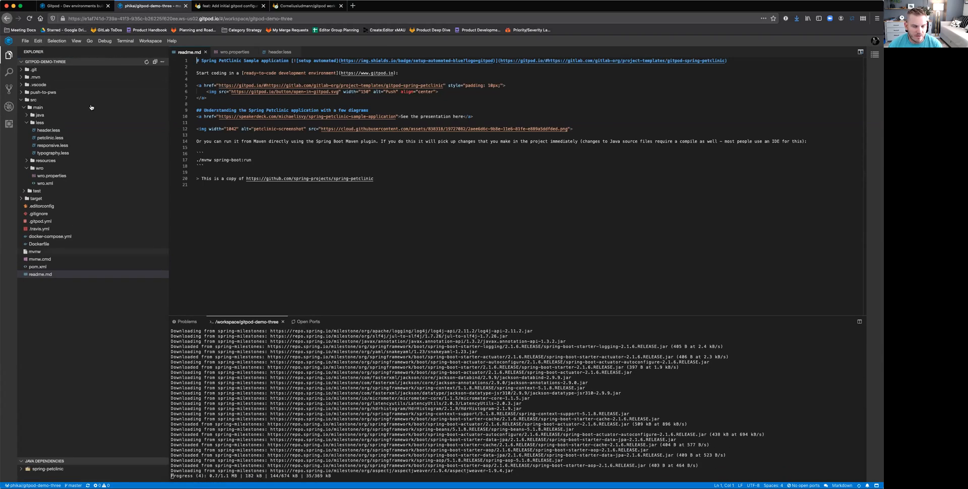
Look through the File, View, Edit, Debug, Help and Selection menus and show the Extensions panel.
{"action": "left_click", "coordinate": [25, 41]}
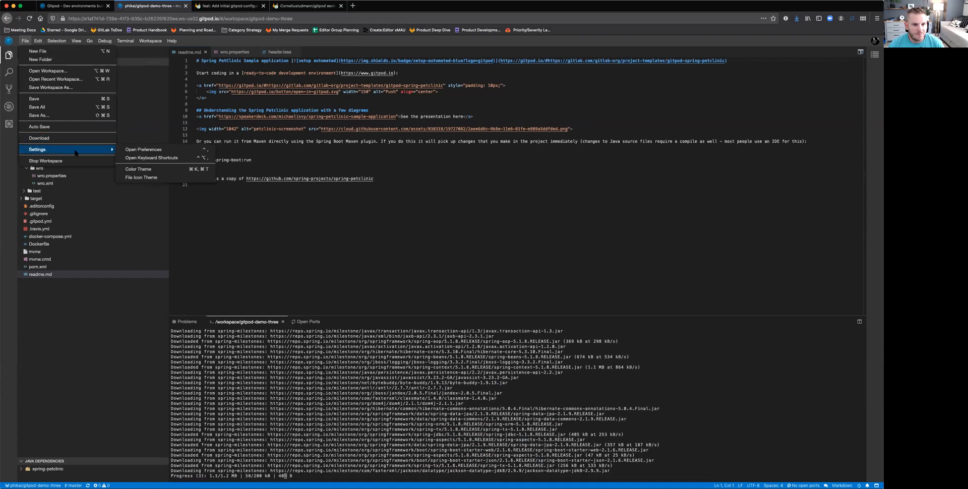
{"action": "left_click", "coordinate": [56, 40]}
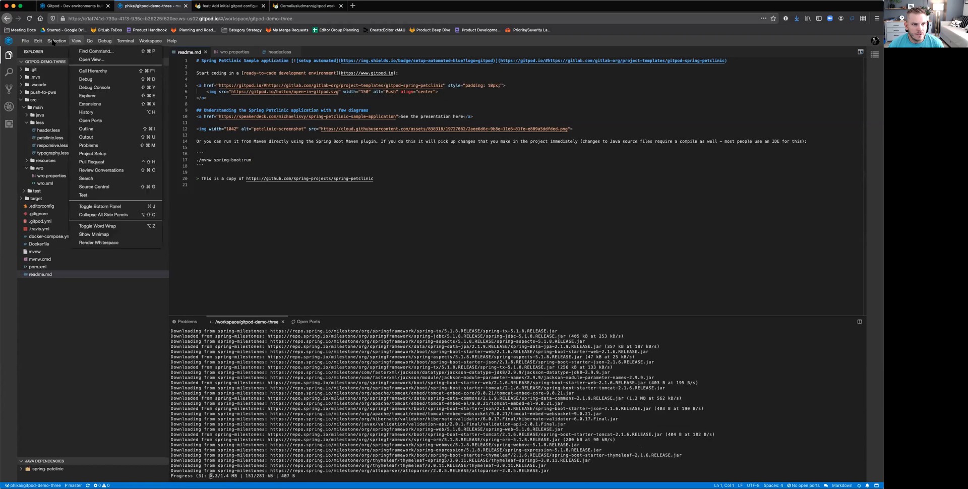
{"action": "left_click", "coordinate": [38, 41]}
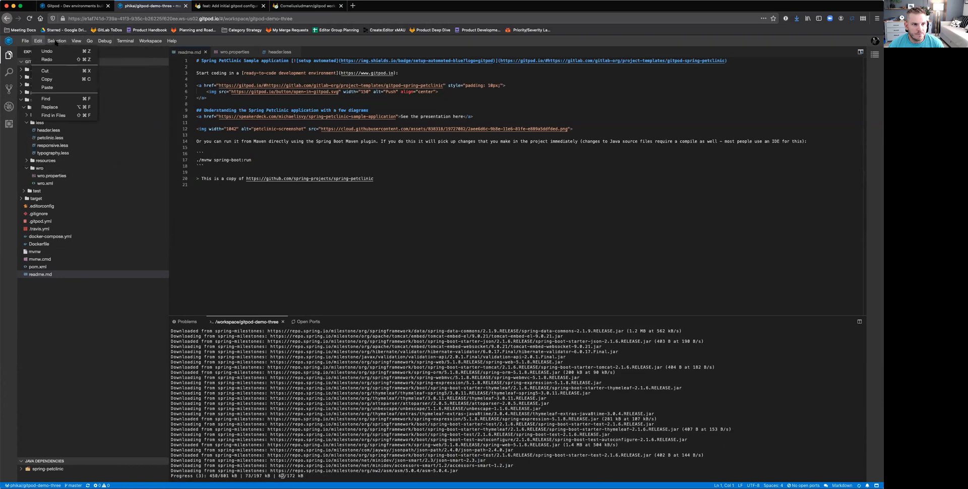
{"action": "left_click", "coordinate": [103, 40]}
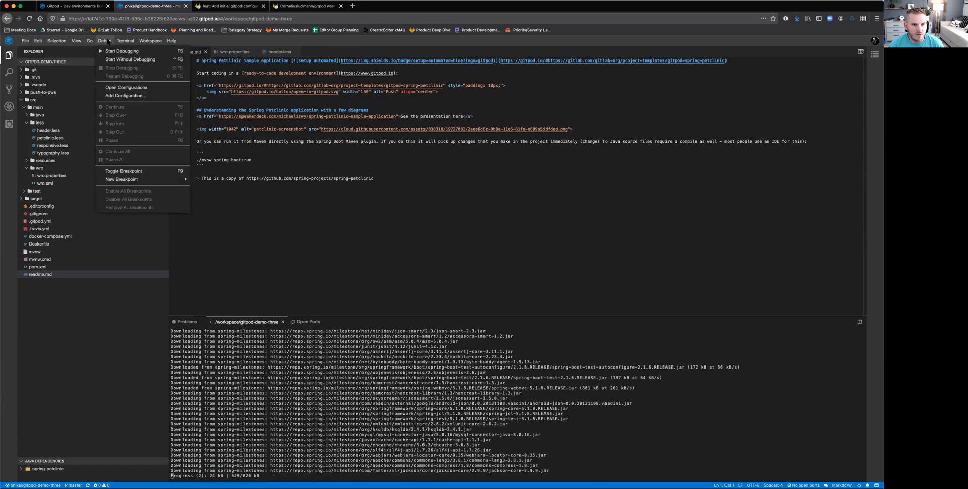
{"action": "left_click", "coordinate": [172, 40]}
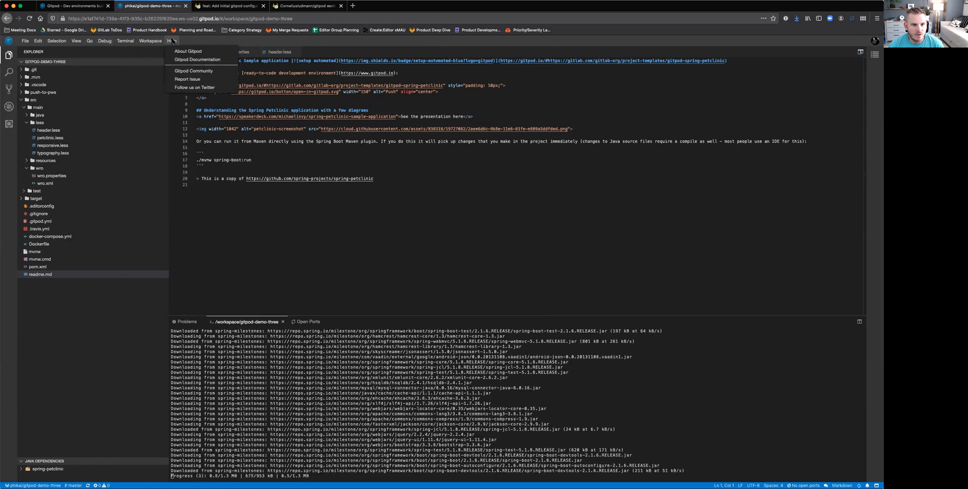
{"action": "left_click", "coordinate": [55, 40]}
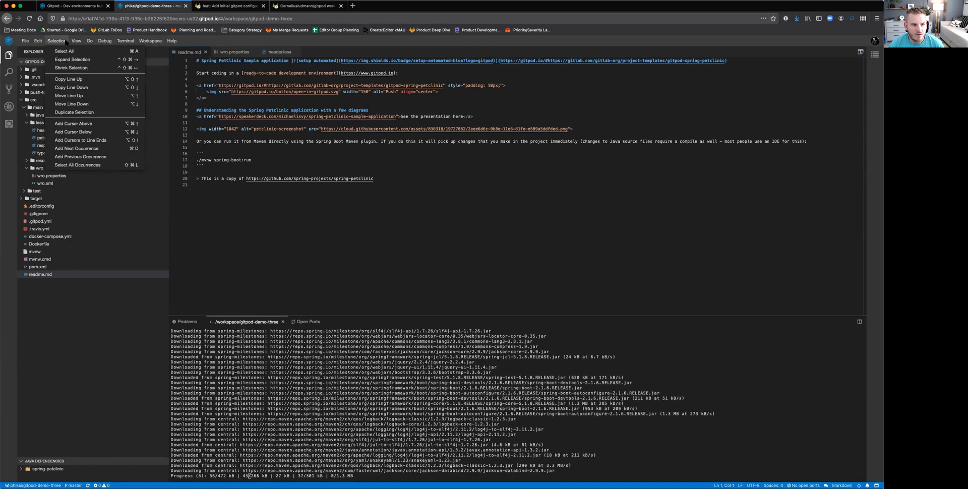
{"action": "left_click", "coordinate": [9, 125]}
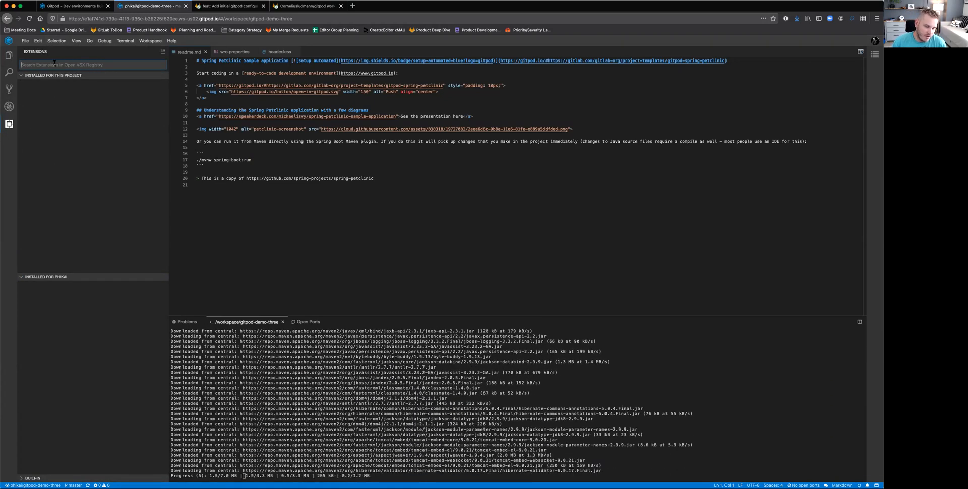
Search extensions for 'gitlab' and install GitLab Workflow for all workspaces.
{"action": "type", "text": "gitlab"}
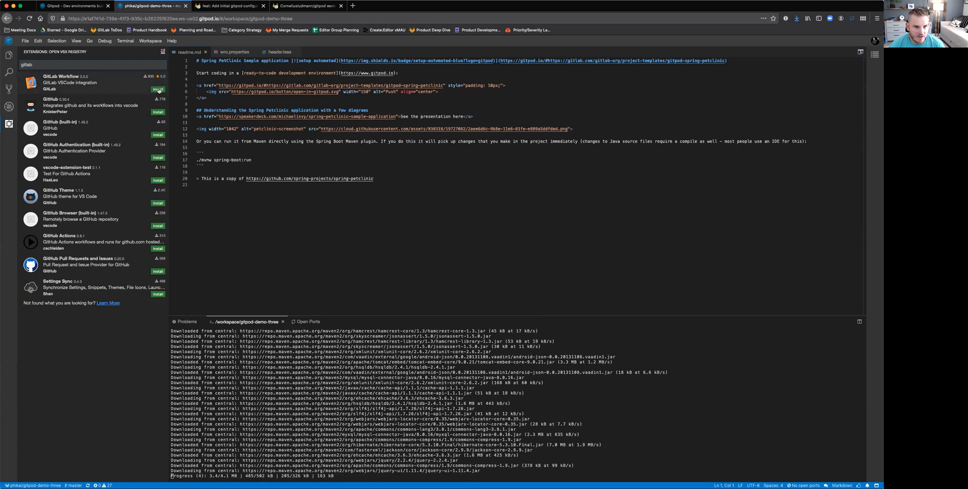
{"action": "left_click", "coordinate": [158, 89]}
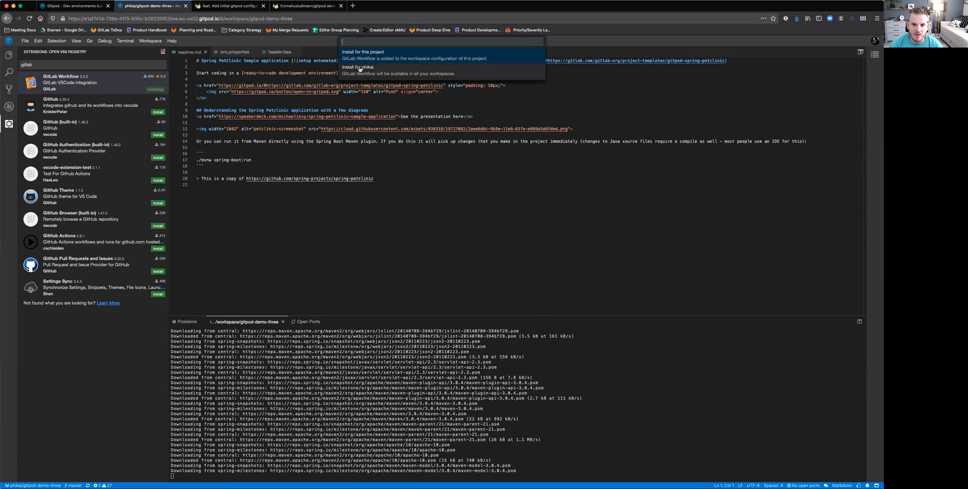
{"action": "left_click", "coordinate": [364, 53]}
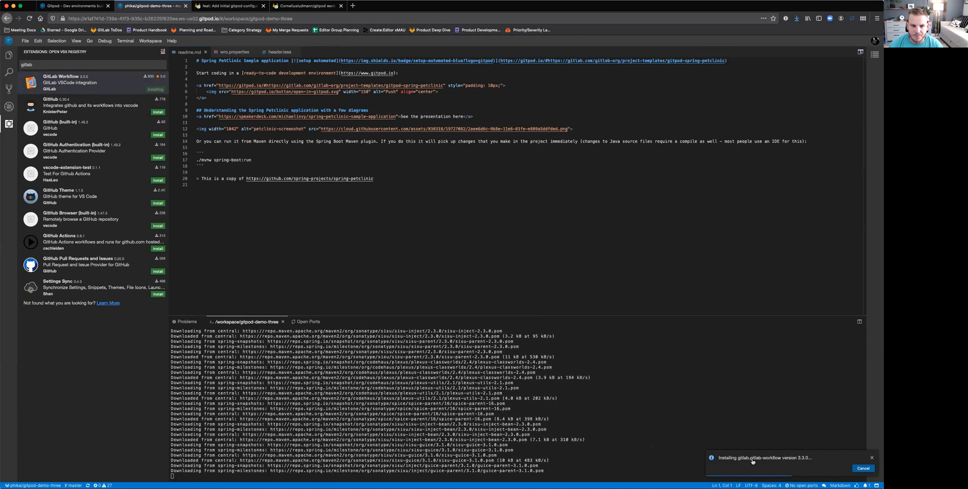
Show the GitLab Workflow panel while the Maven build finishes and PetClinic starts.
{"action": "left_click", "coordinate": [9, 55]}
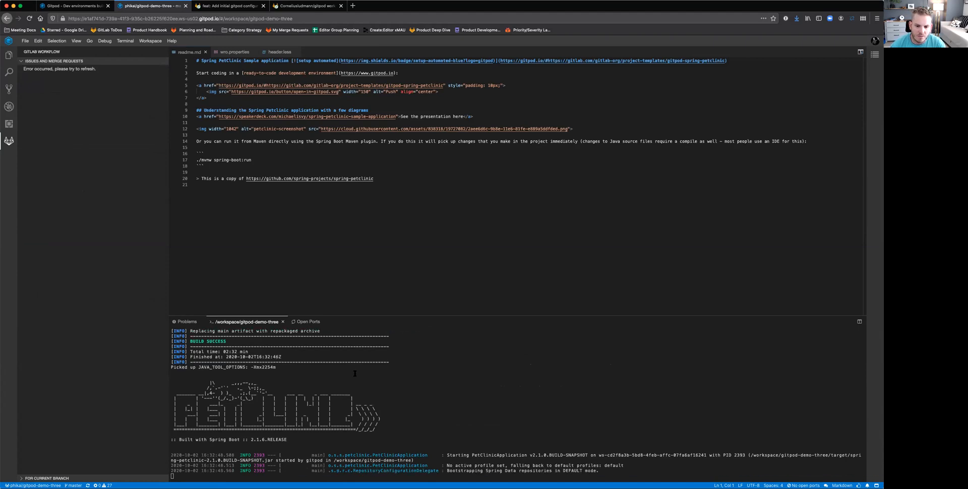
{"action": "scroll", "scroll_direction": "down", "scroll_amount": 3}
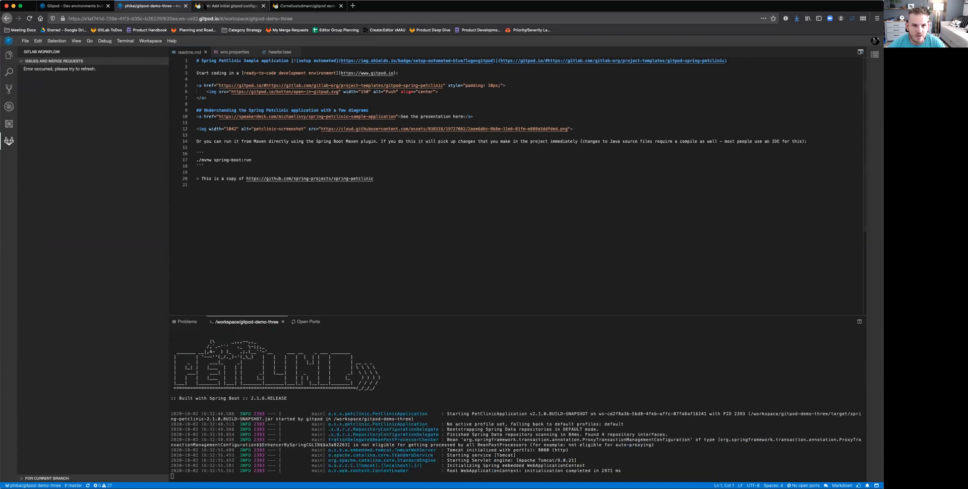
Review the Gitpod configuration merge request's .gitpod.yml change and go to the Pajamas Design System project page.
{"action": "left_click", "coordinate": [231, 6]}
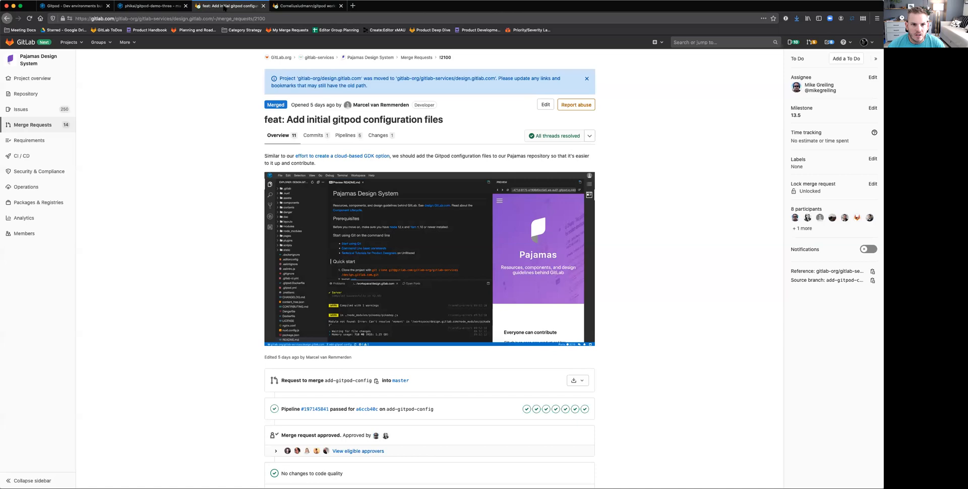
{"action": "mouse_move", "coordinate": [369, 271]}
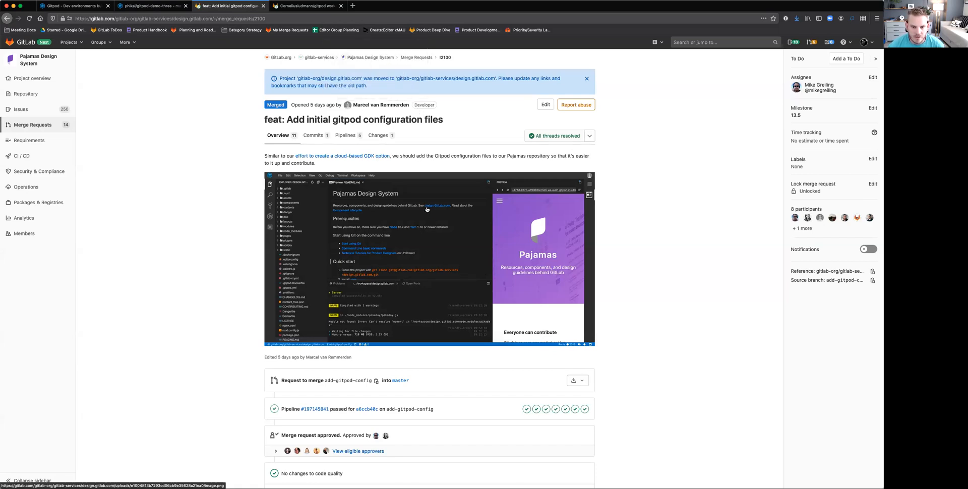
{"action": "left_click", "coordinate": [378, 135]}
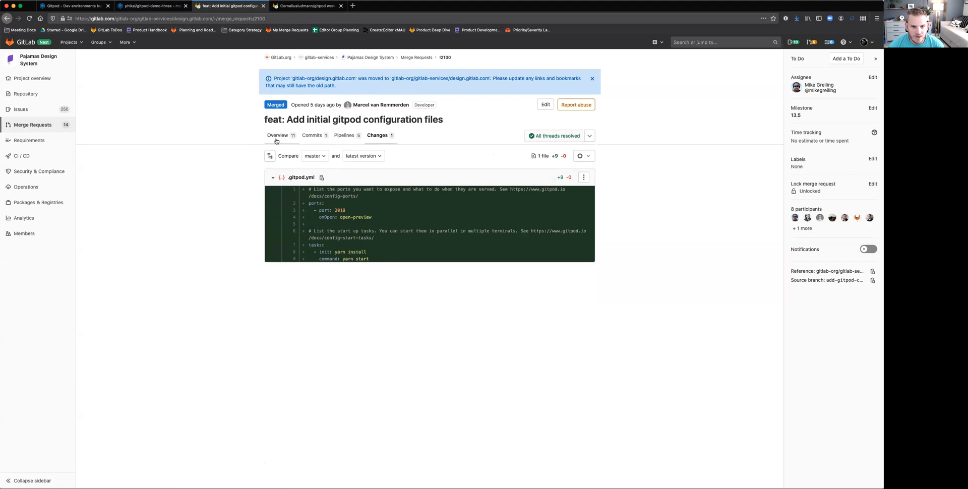
{"action": "left_click", "coordinate": [277, 135]}
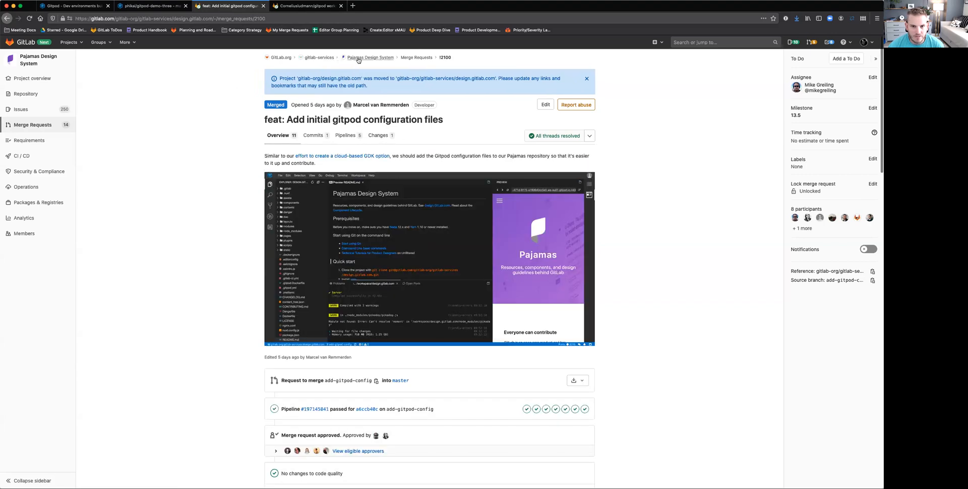
{"action": "left_click", "coordinate": [371, 57]}
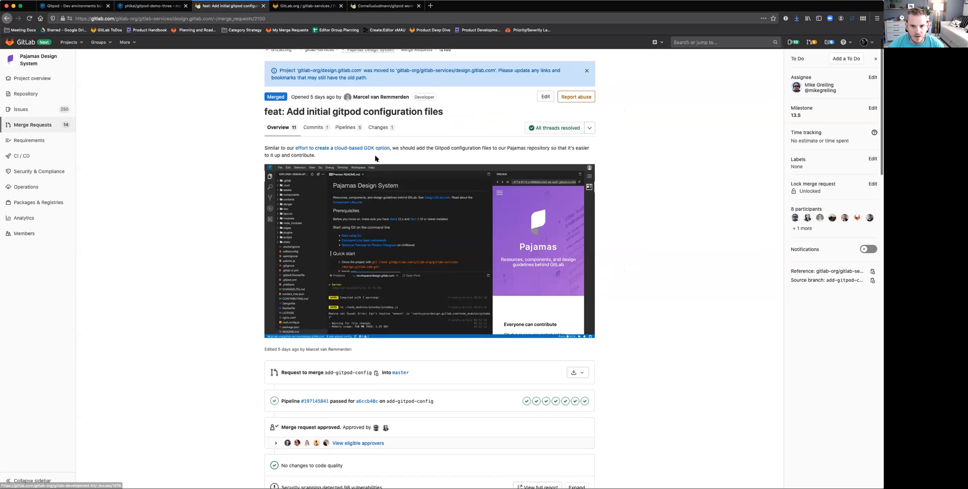
{"action": "left_click", "coordinate": [290, 6]}
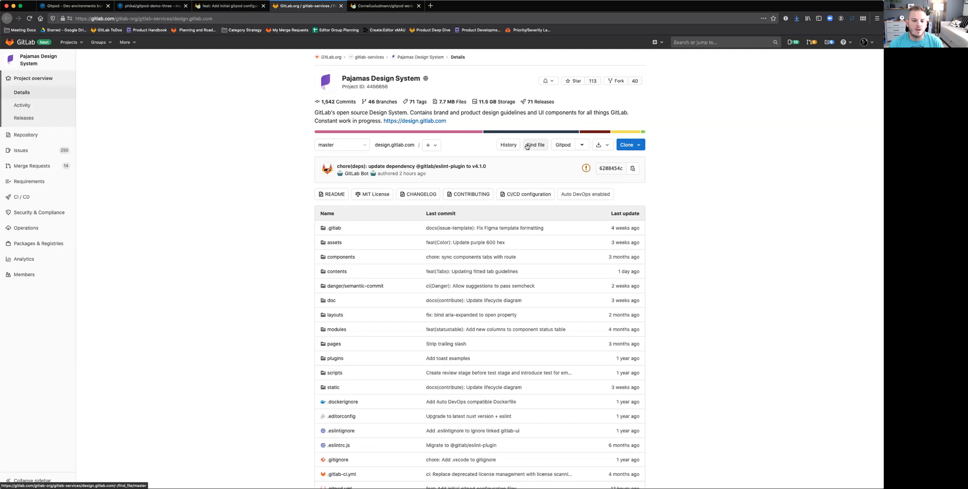
{"action": "scroll", "scroll_direction": "down", "scroll_amount": 3}
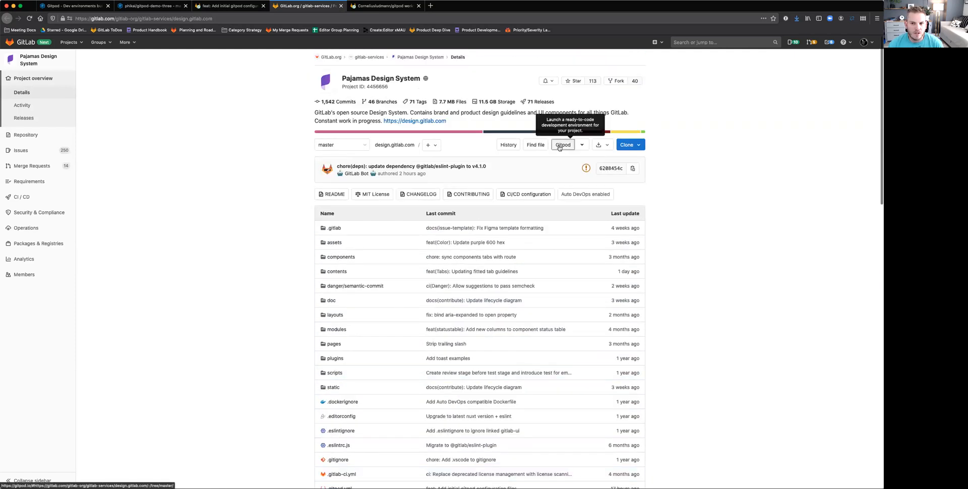
{"action": "mouse_move", "coordinate": [545, 205]}
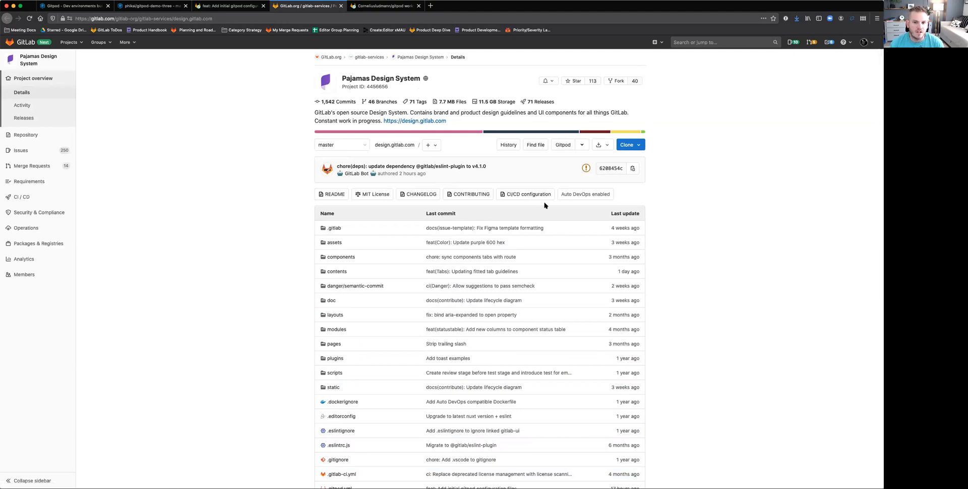
{"action": "scroll", "scroll_direction": "down", "scroll_amount": 3}
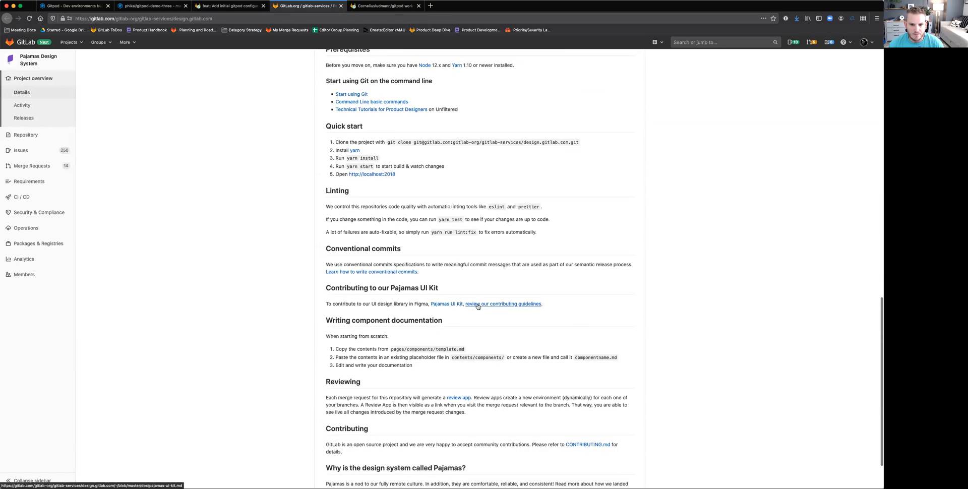
{"action": "scroll", "scroll_direction": "up", "scroll_amount": 3}
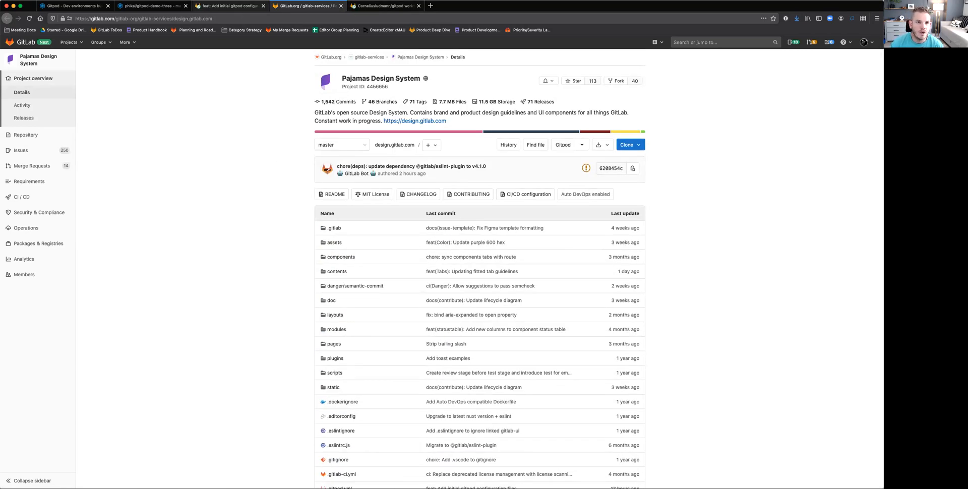
{"action": "left_click", "coordinate": [386, 6]}
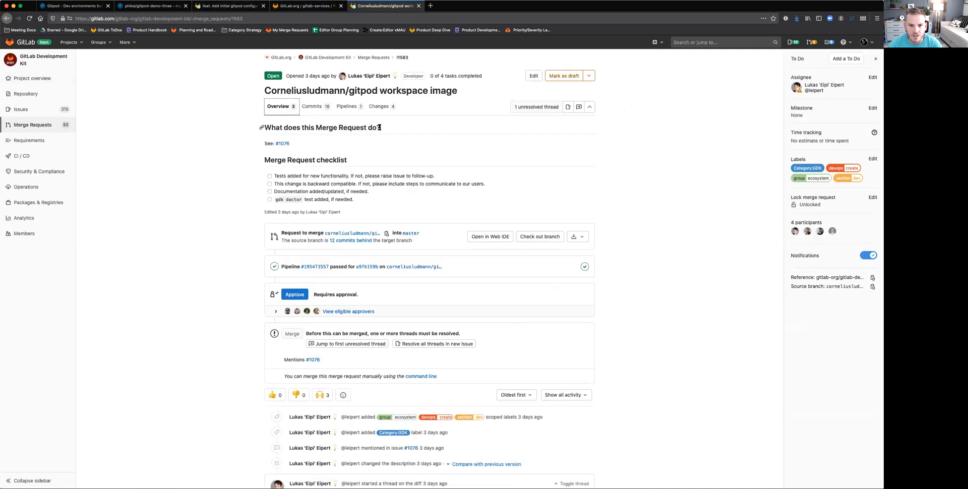
Review the merge request's changed files and the Dockerfile discussion thread in Changes.
{"action": "scroll", "scroll_direction": "down", "scroll_amount": 3}
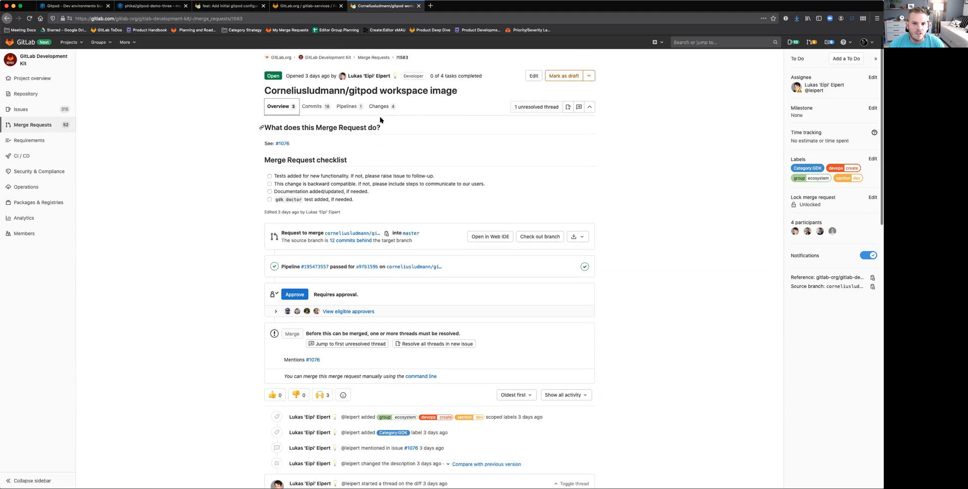
{"action": "left_click", "coordinate": [378, 106]}
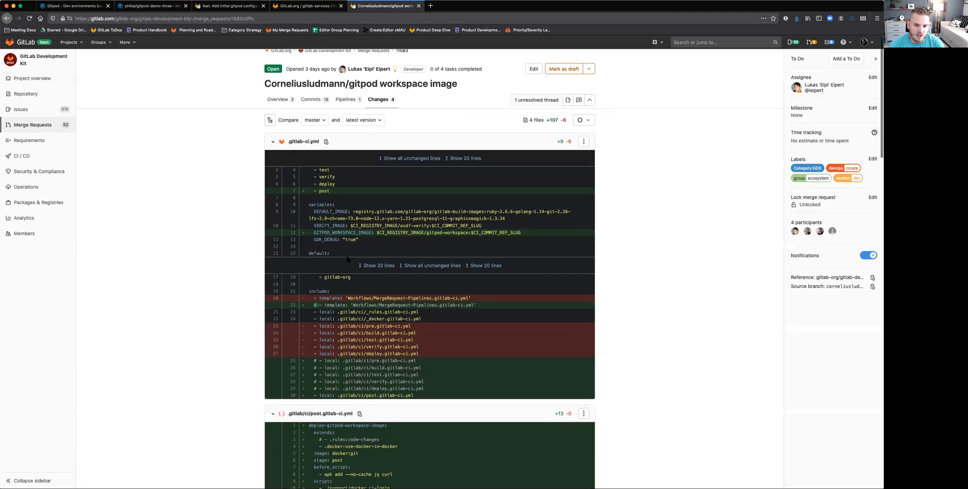
{"action": "scroll", "scroll_direction": "down", "scroll_amount": 3}
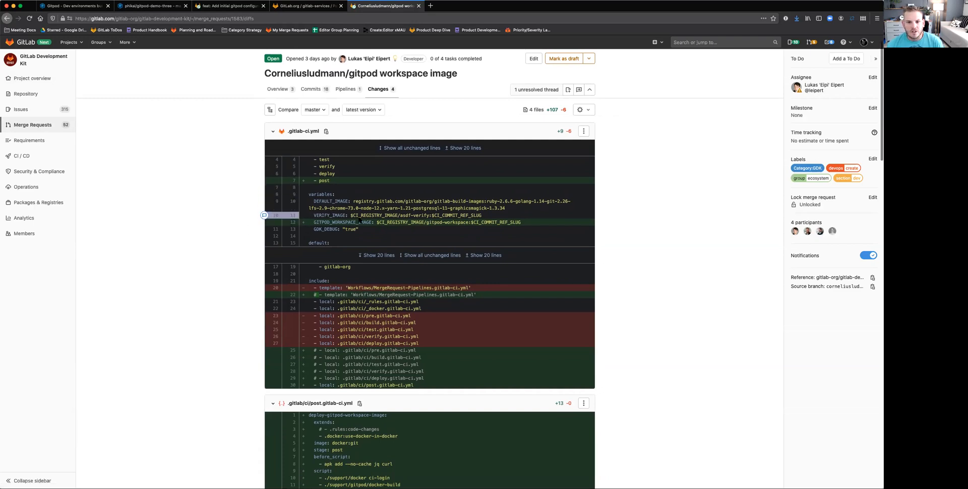
{"action": "scroll", "scroll_direction": "down", "scroll_amount": 3}
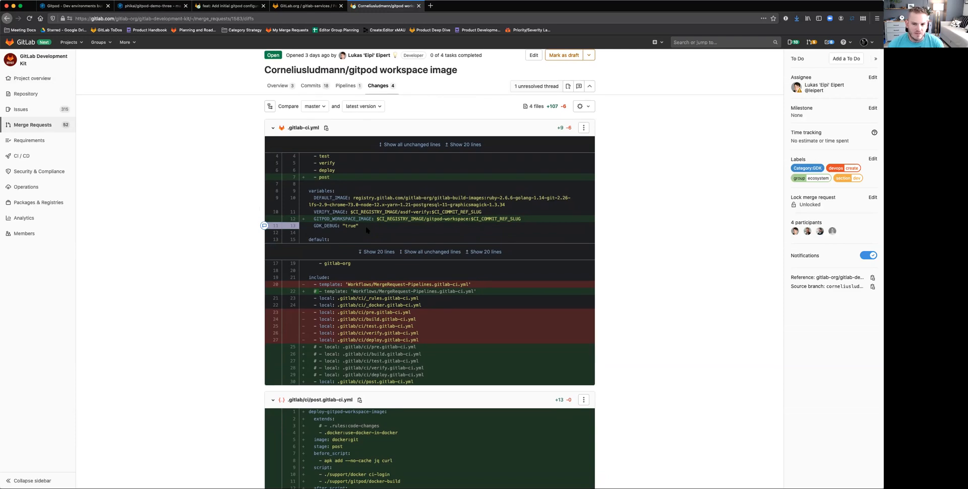
{"action": "scroll", "scroll_direction": "down", "scroll_amount": 3}
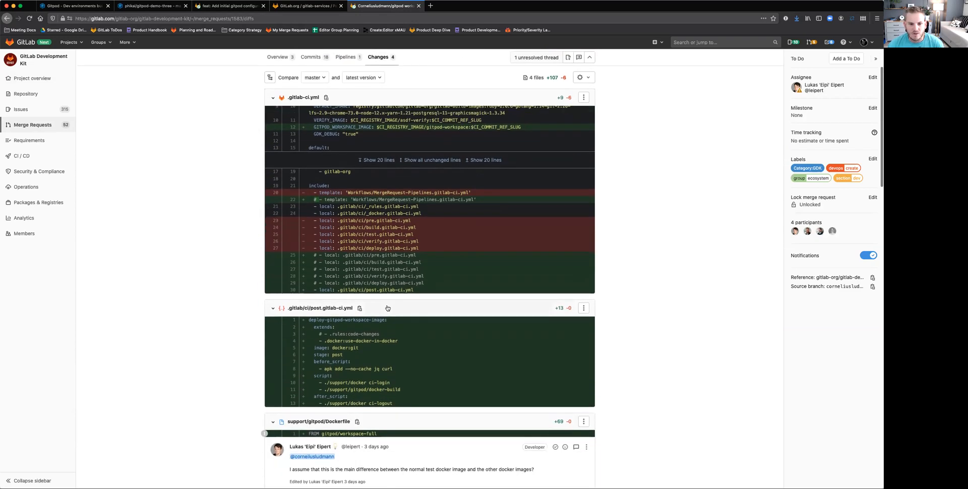
{"action": "scroll", "scroll_direction": "down", "scroll_amount": 3}
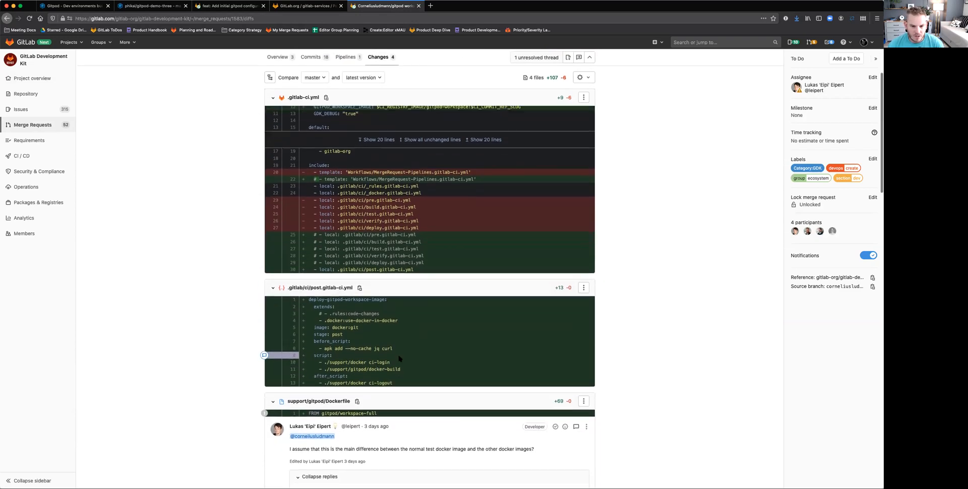
{"action": "scroll", "scroll_direction": "down", "scroll_amount": 3}
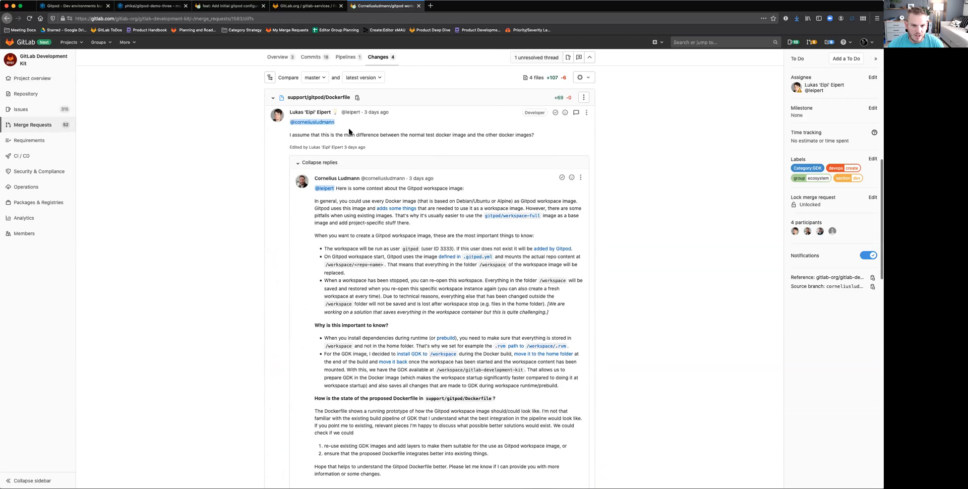
{"action": "scroll", "scroll_direction": "down", "scroll_amount": 3}
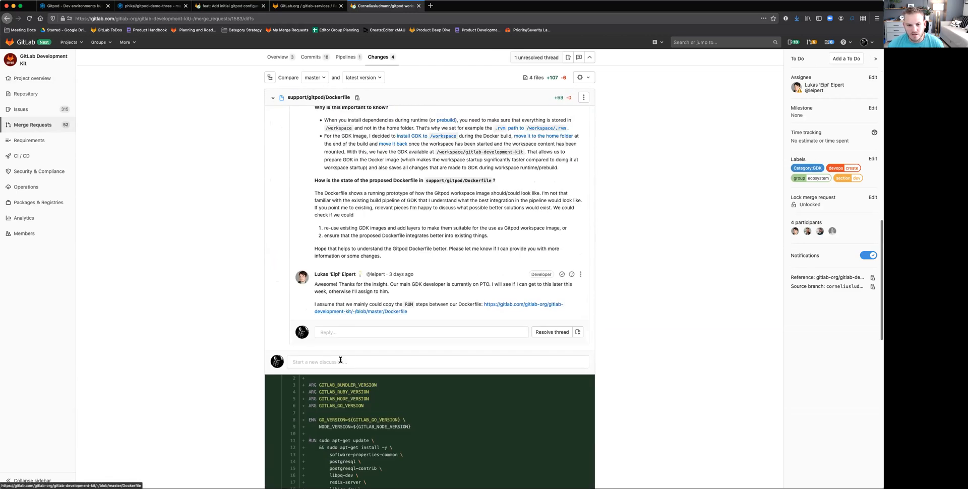
{"action": "scroll", "scroll_direction": "down", "scroll_amount": 3}
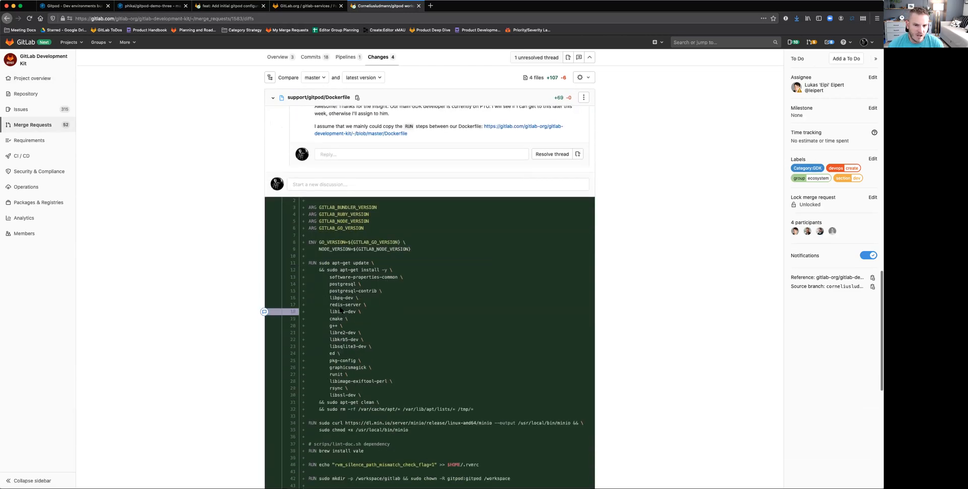
{"action": "scroll", "scroll_direction": "down", "scroll_amount": 3}
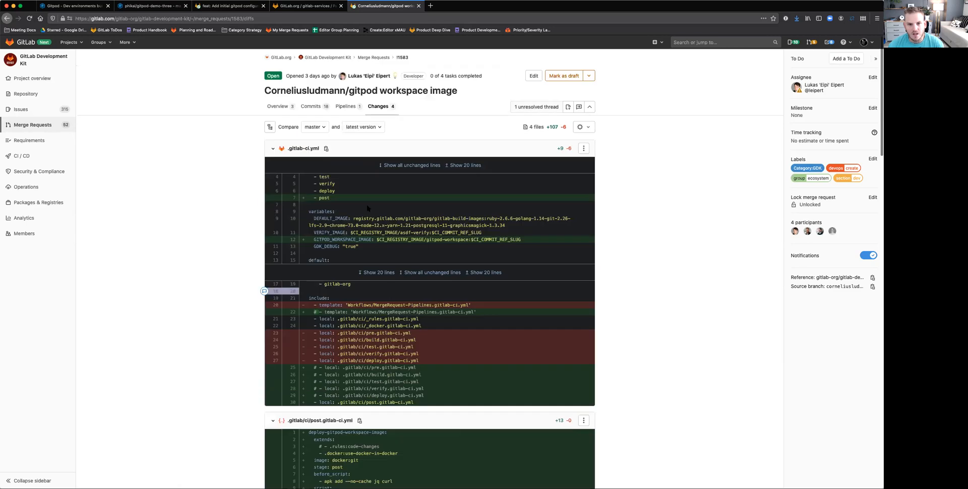
Return to the merge request Overview, then back to the gitpod-demo-three workspace.
{"action": "left_click", "coordinate": [278, 106]}
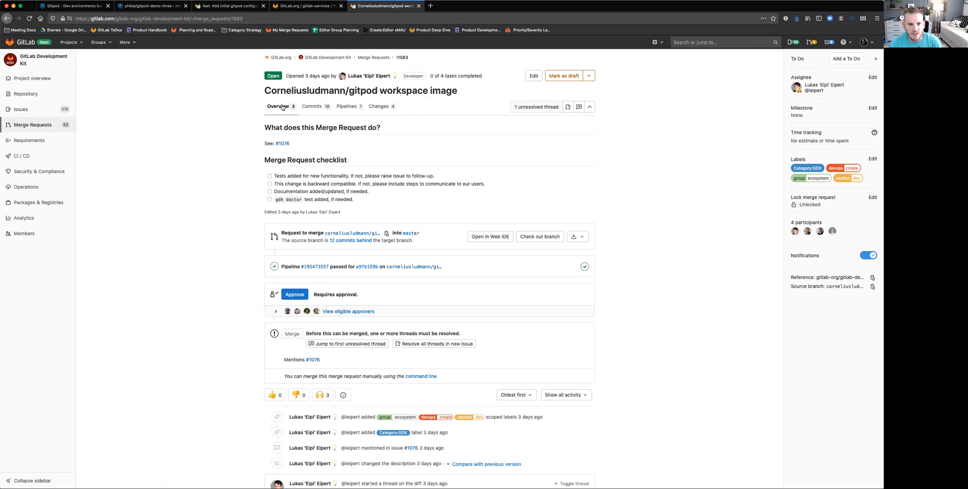
{"action": "mouse_move", "coordinate": [315, 6]}
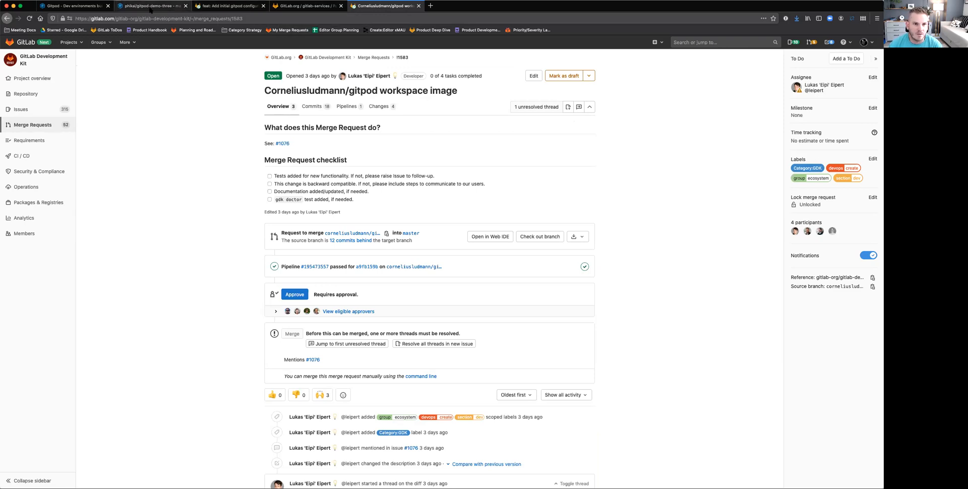
{"action": "left_click", "coordinate": [148, 6]}
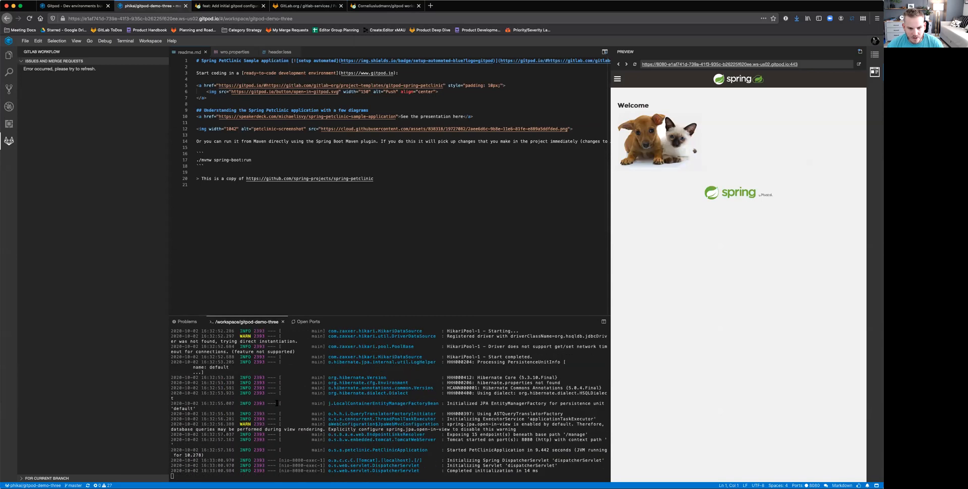
{"action": "mouse_move", "coordinate": [674, 205]}
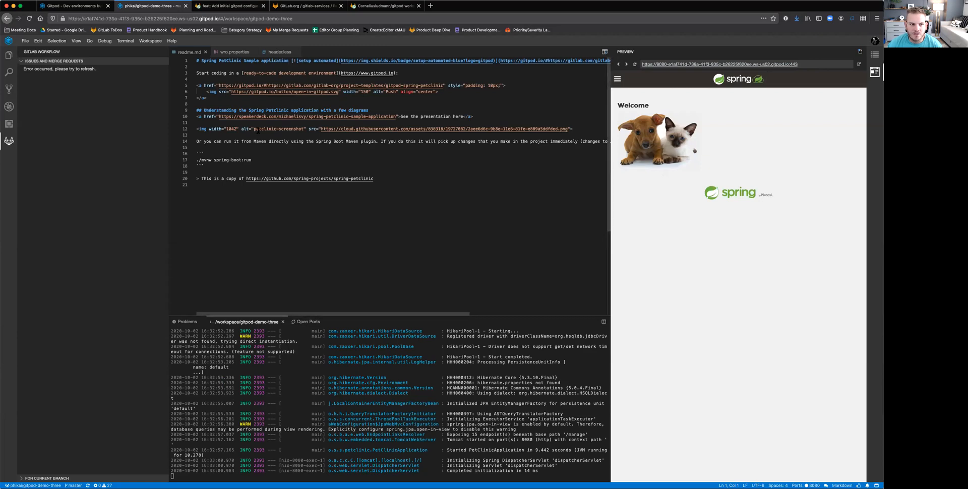
Expand the Petclinic app's hamburger navigation menu in the preview pane.
{"action": "left_click", "coordinate": [9, 56]}
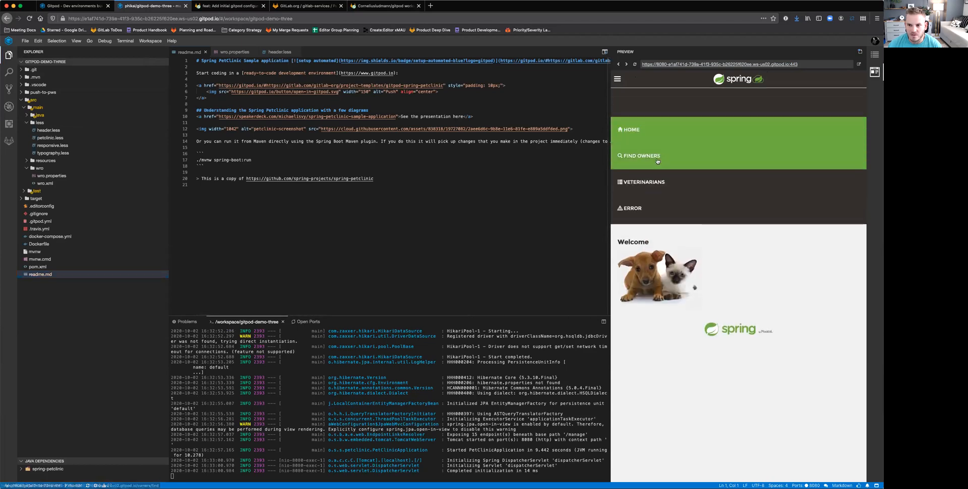
Find all owners and start adding a new pet for the owner at 563 Friendly St.
{"action": "left_click", "coordinate": [641, 156]}
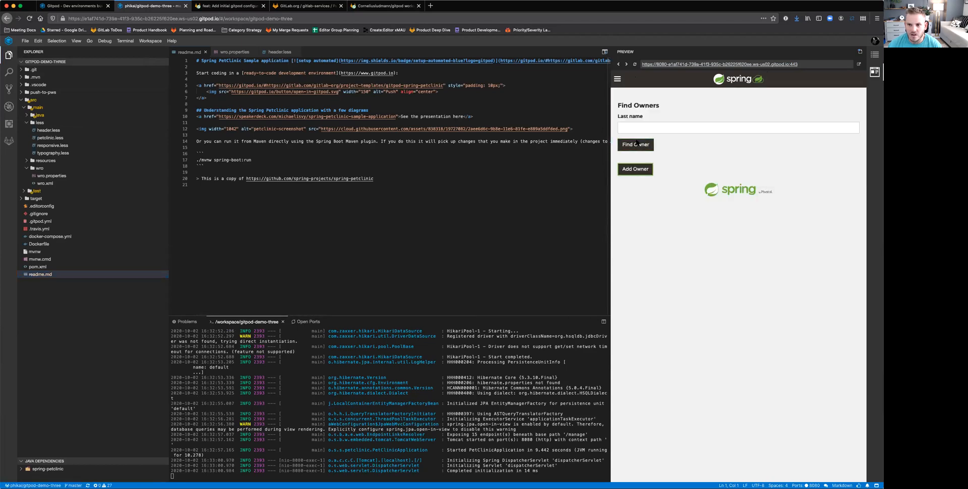
{"action": "left_click", "coordinate": [634, 145]}
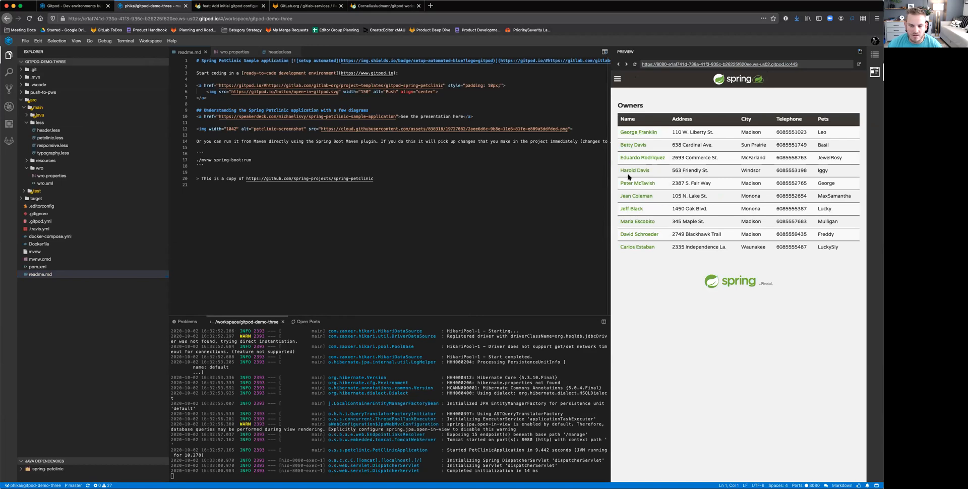
{"action": "left_click", "coordinate": [634, 170]}
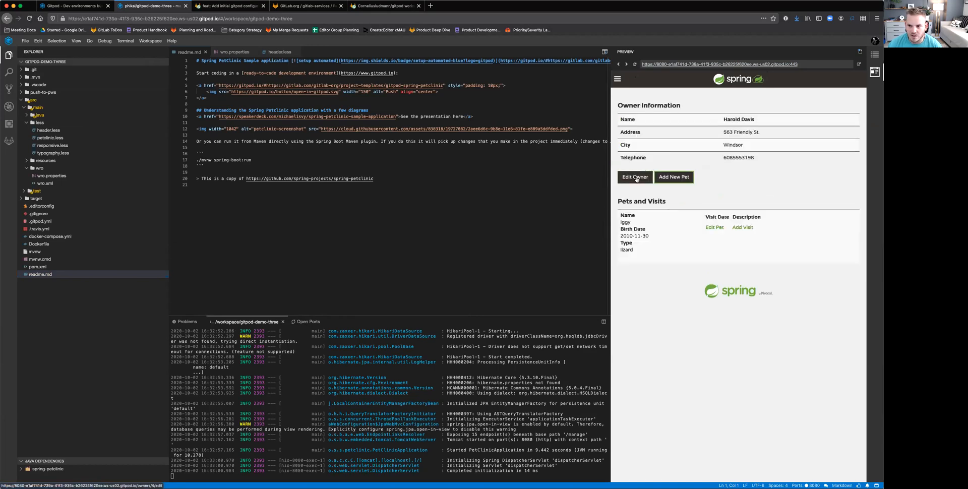
{"action": "left_click", "coordinate": [673, 177]}
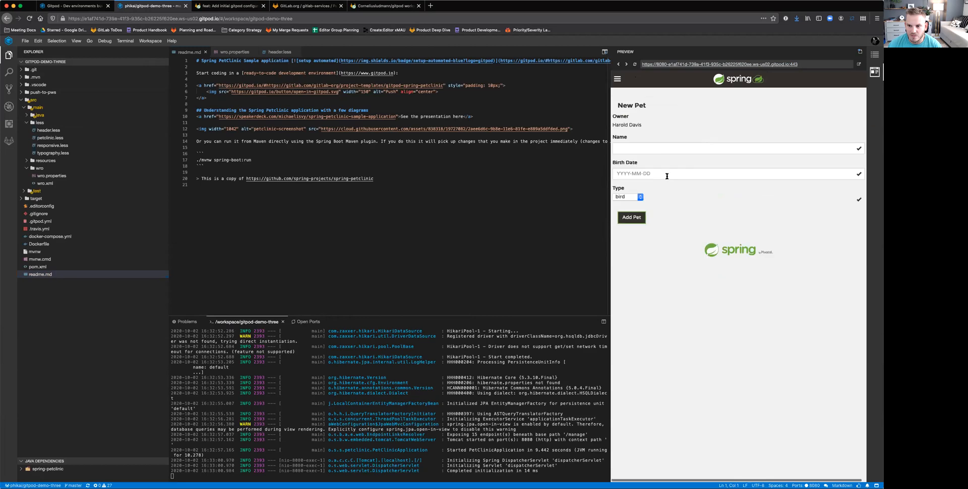
Add pet Watson, born 2019-10-19, type dog, and save it to the owner.
{"action": "left_click", "coordinate": [735, 149]}
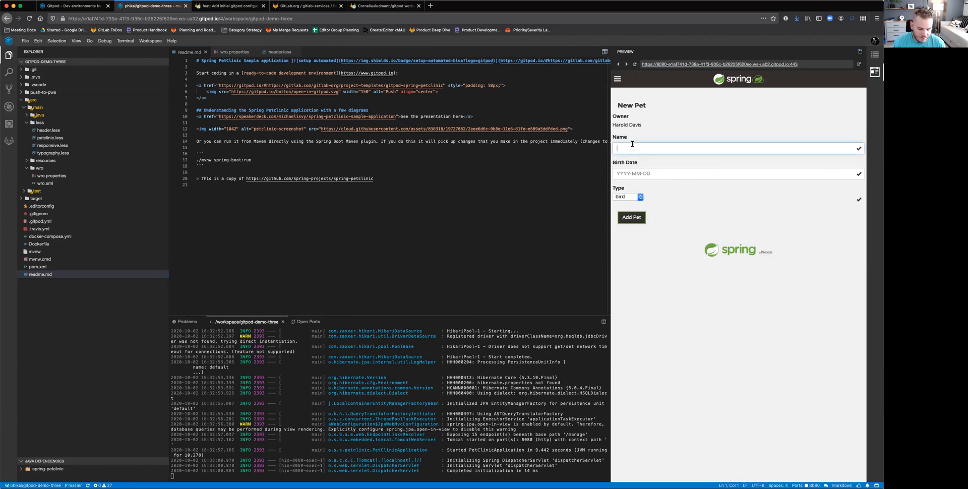
{"action": "type", "text": "W"}
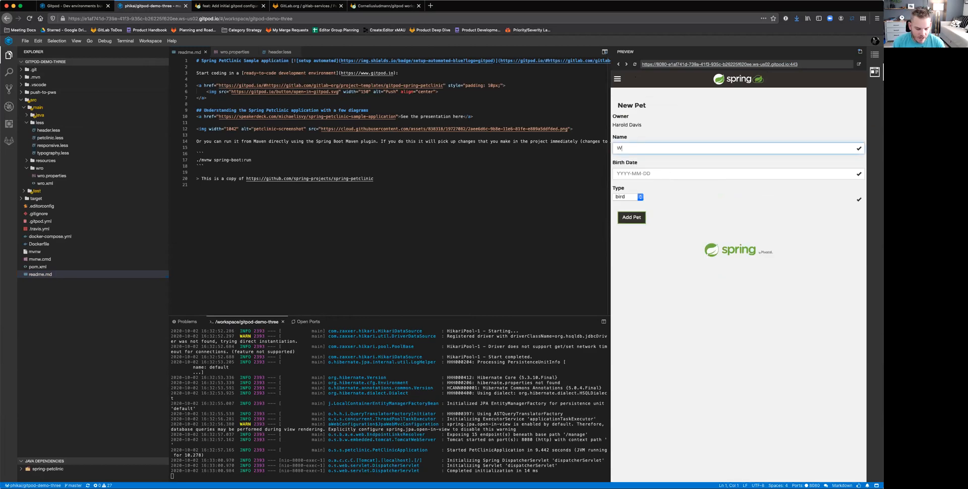
{"action": "type", "text": "atson"}
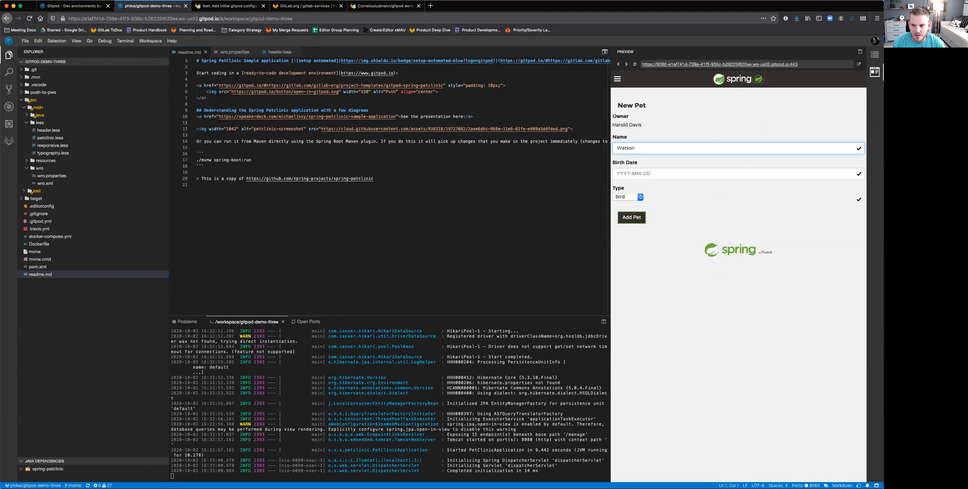
{"action": "left_click", "coordinate": [737, 174]}
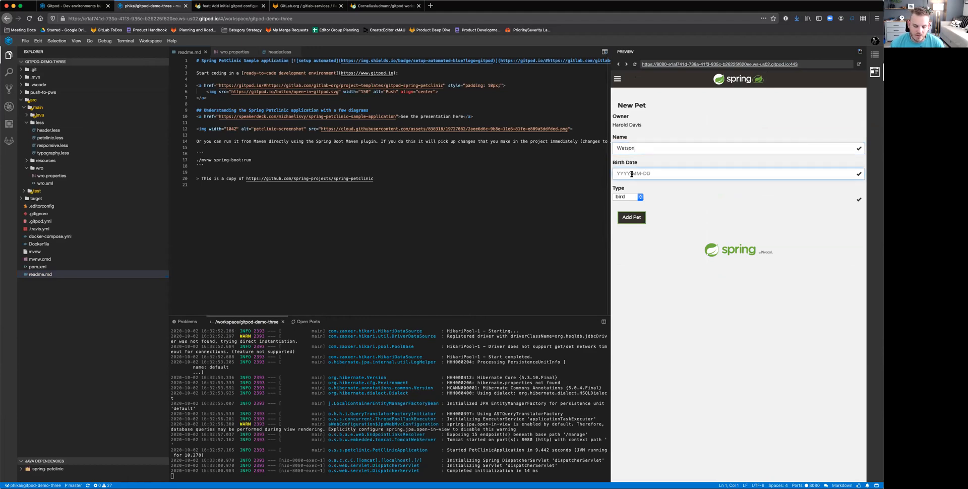
{"action": "type", "text": "2019-10-190"}
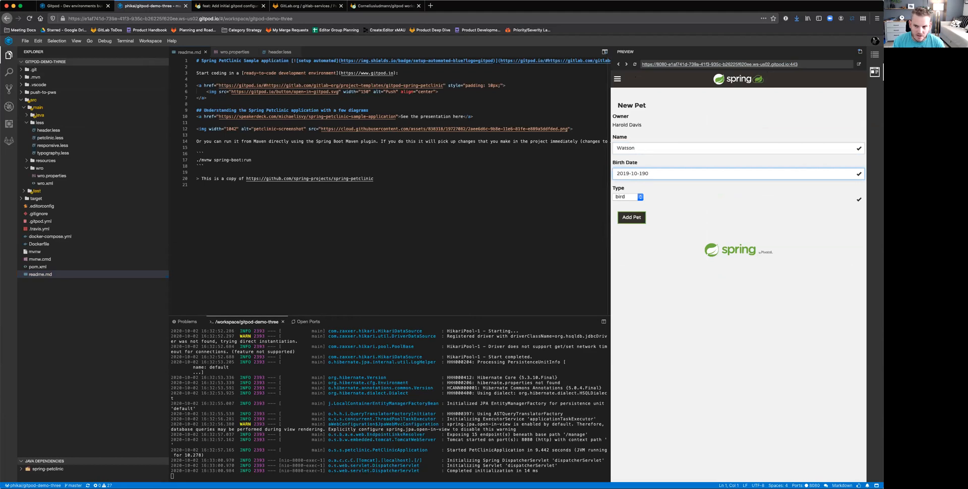
{"action": "left_click", "coordinate": [628, 196]}
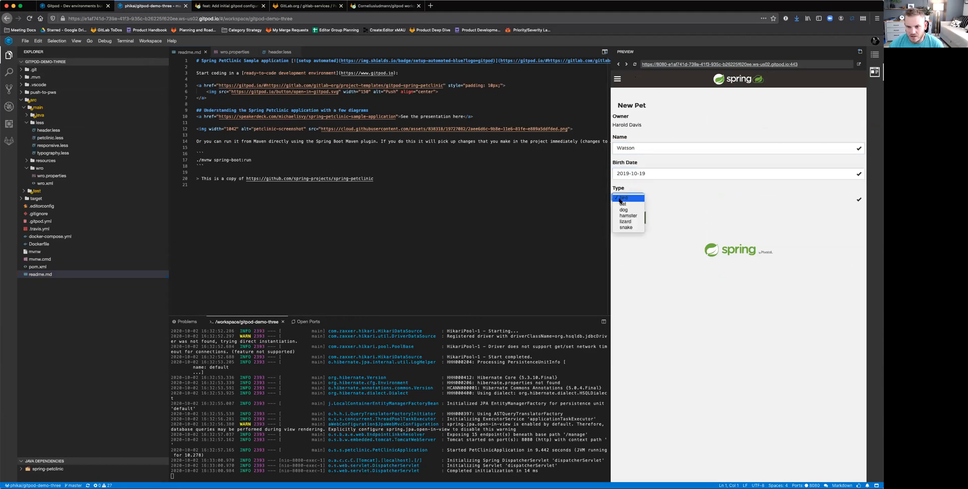
{"action": "left_click", "coordinate": [624, 209]}
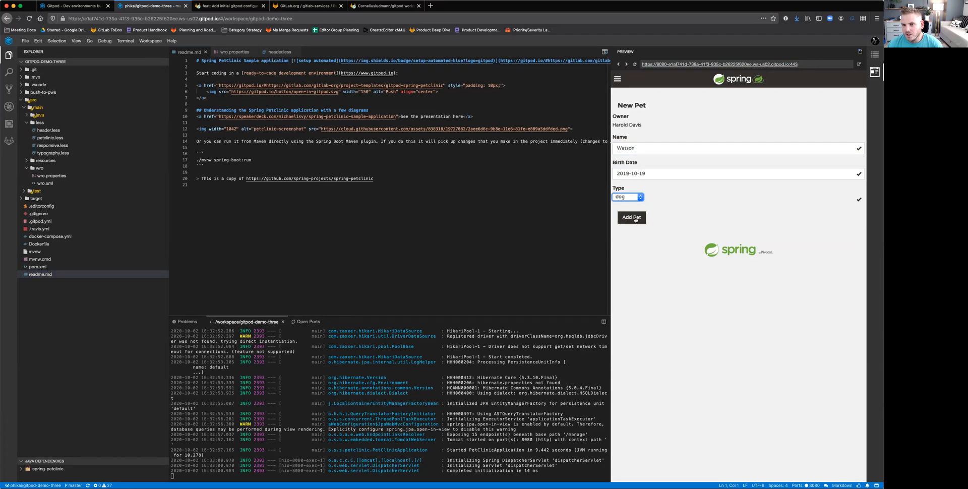
{"action": "left_click", "coordinate": [631, 217]}
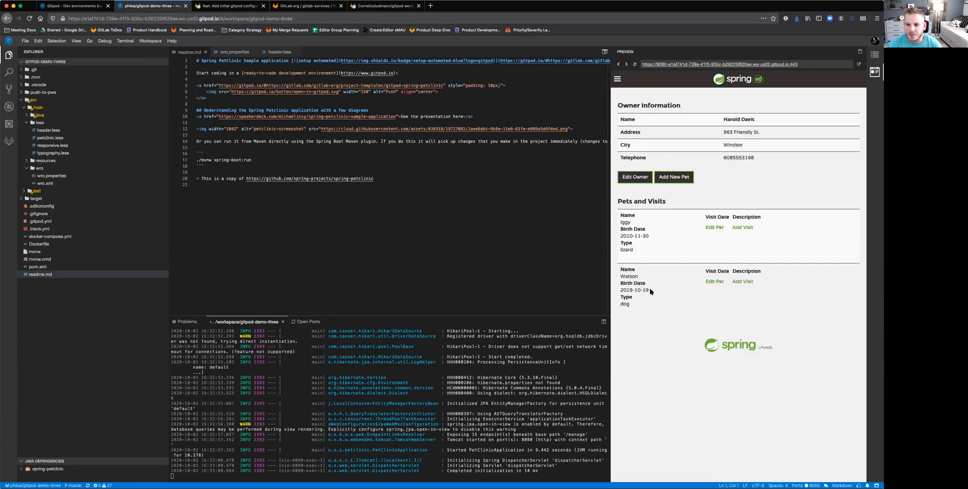
{"action": "mouse_move", "coordinate": [673, 159]}
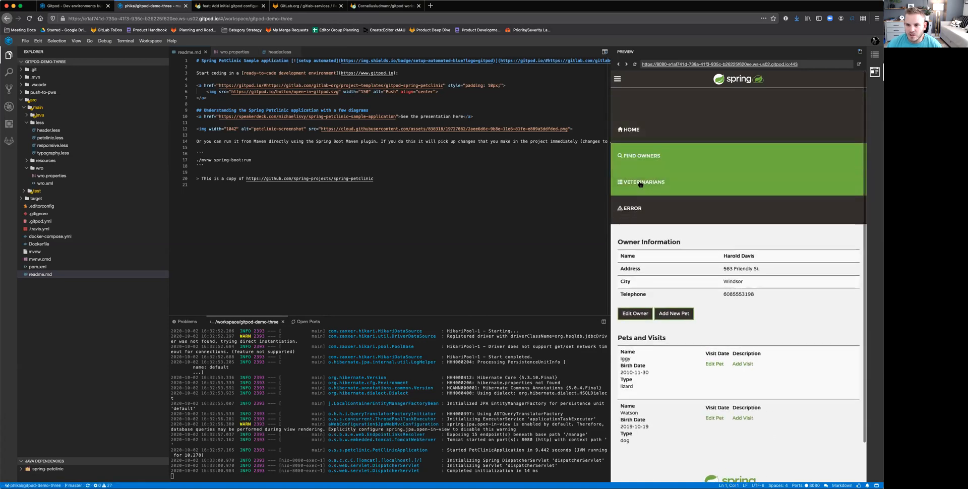
Show the Veterinarians list, view it in its own browser tab, then return to the workspace.
{"action": "left_click", "coordinate": [645, 181]}
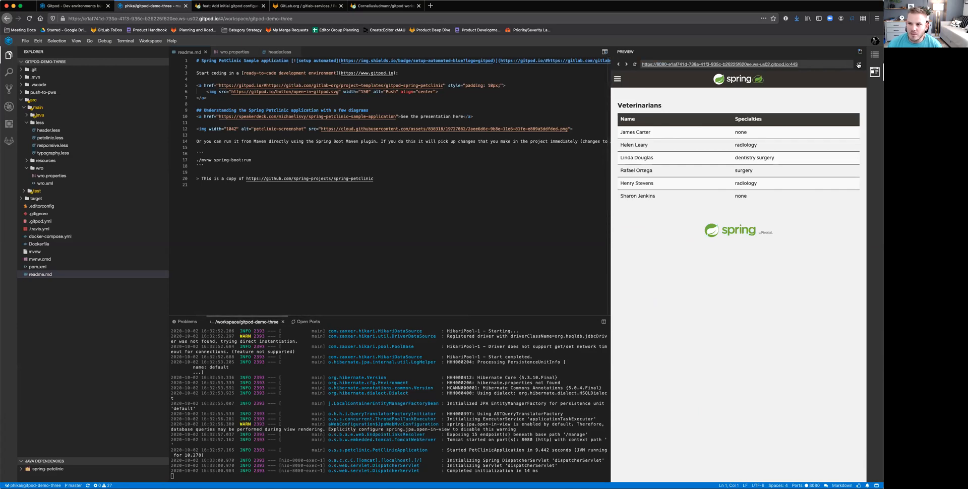
{"action": "left_click", "coordinate": [229, 6]}
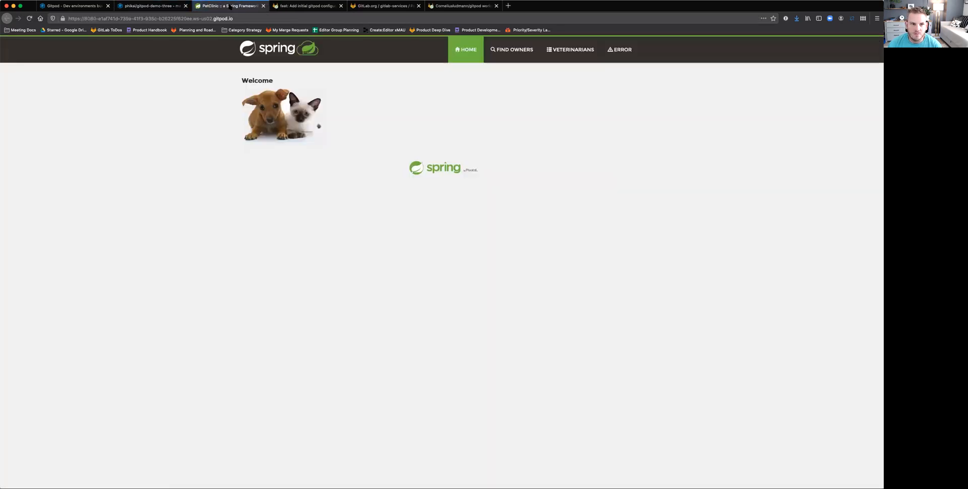
{"action": "left_click", "coordinate": [152, 6]}
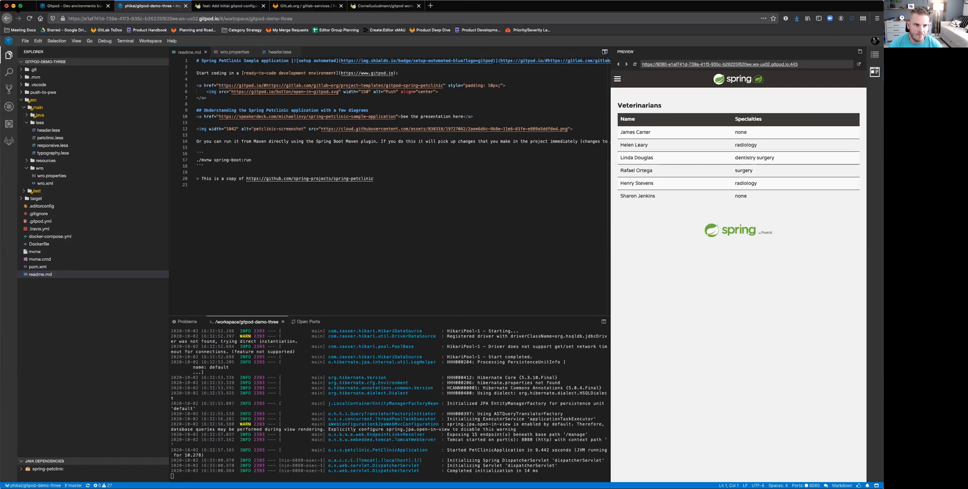
{"action": "mouse_move", "coordinate": [559, 268]}
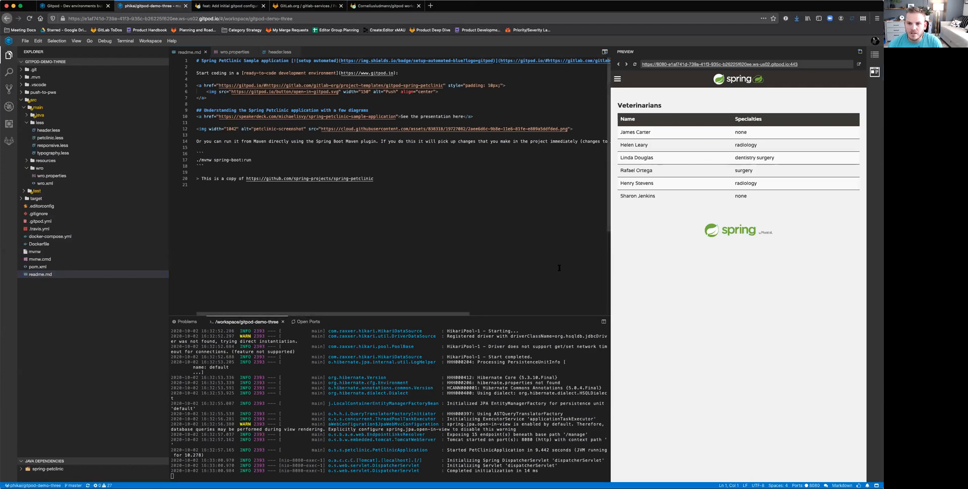